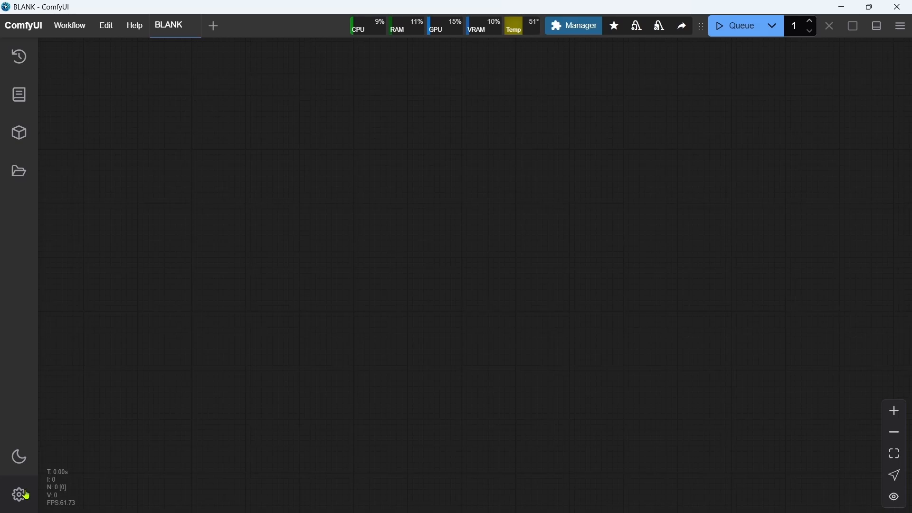
- Check the About page showing ComfyUI v0.3.26, then close Settings
{"action": "left_click", "coordinate": [19, 495]}
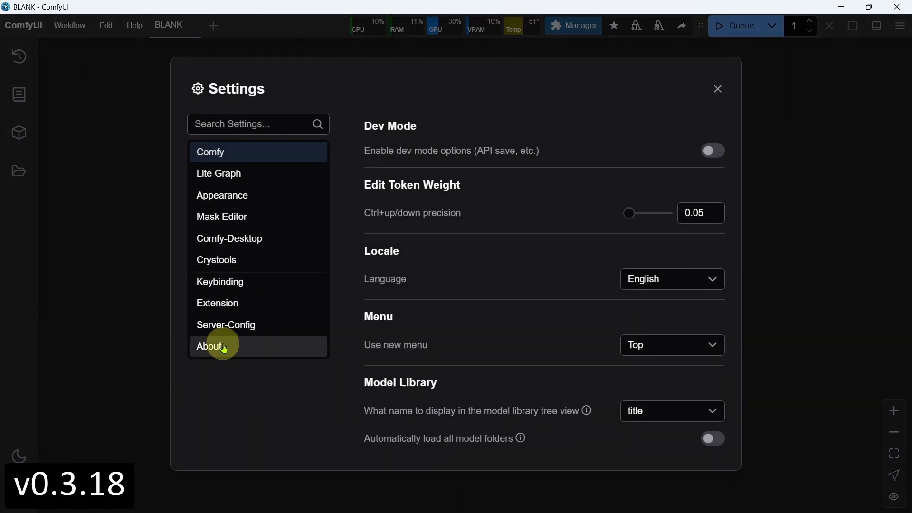
{"action": "left_click", "coordinate": [209, 346]}
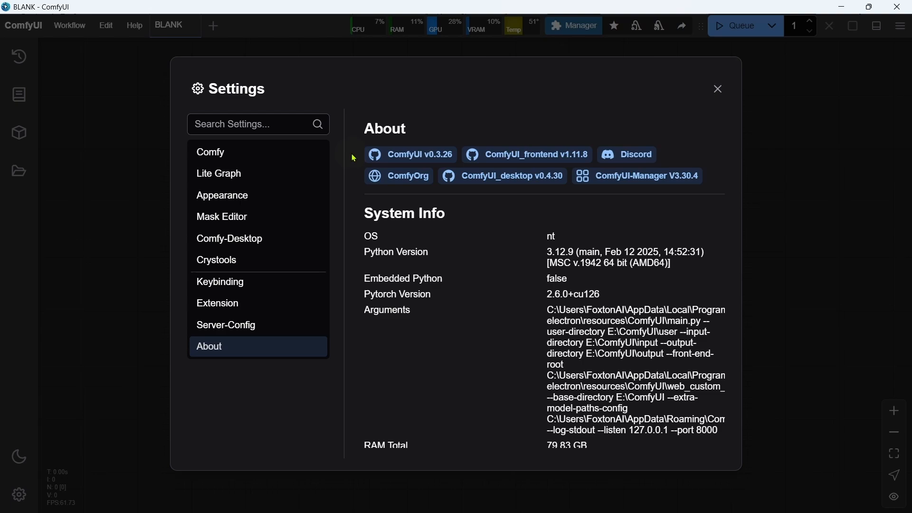
{"action": "left_click", "coordinate": [580, 26]}
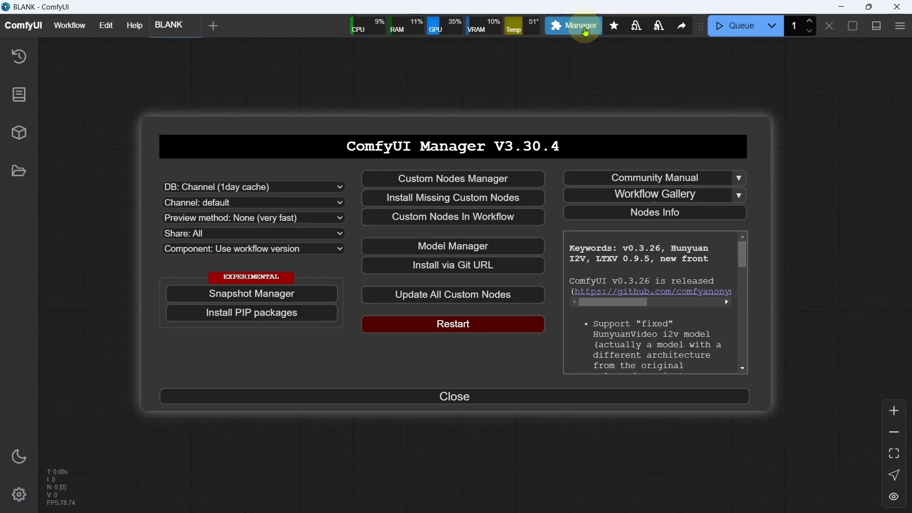
{"action": "mouse_move", "coordinate": [813, 261]}
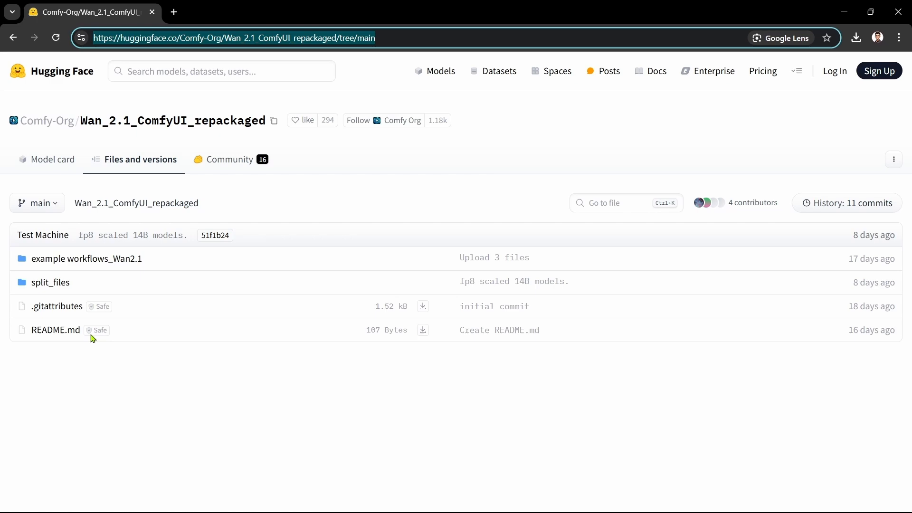
- Browse into split_files/diffusion_models in the Wan_2.1_ComfyUI_repackaged repository
{"action": "left_click", "coordinate": [50, 283]}
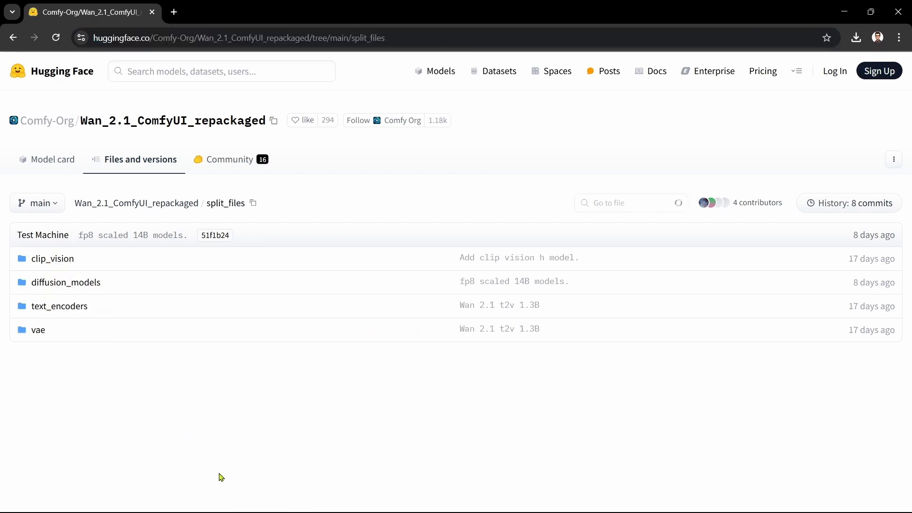
{"action": "left_click", "coordinate": [66, 282]}
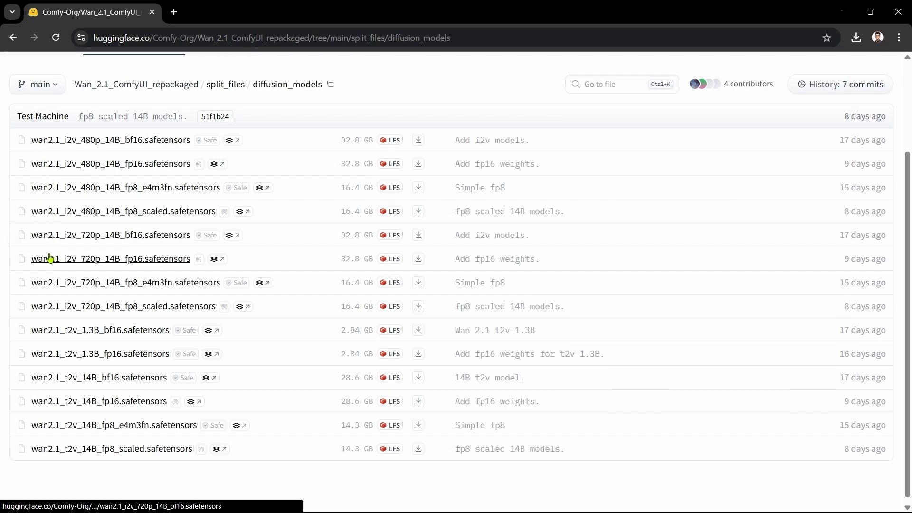
{"action": "mouse_move", "coordinate": [50, 307]}
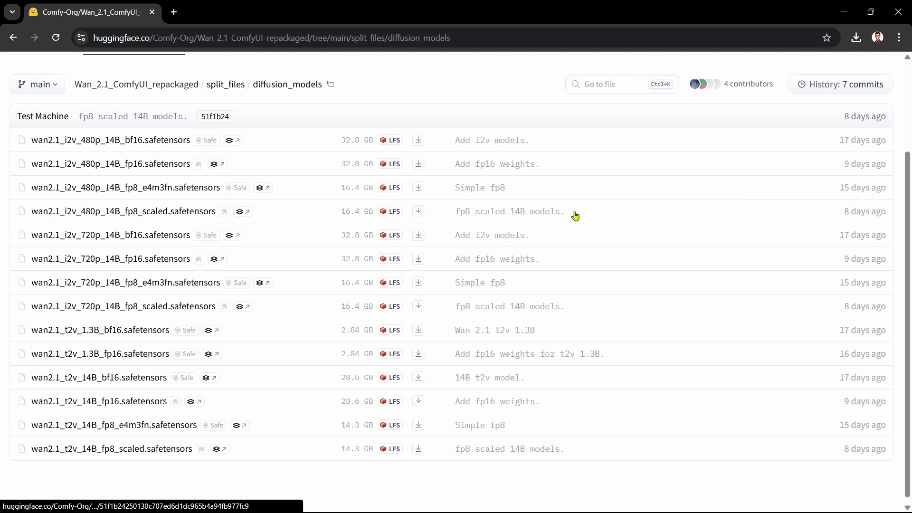
{"action": "mouse_move", "coordinate": [388, 485]}
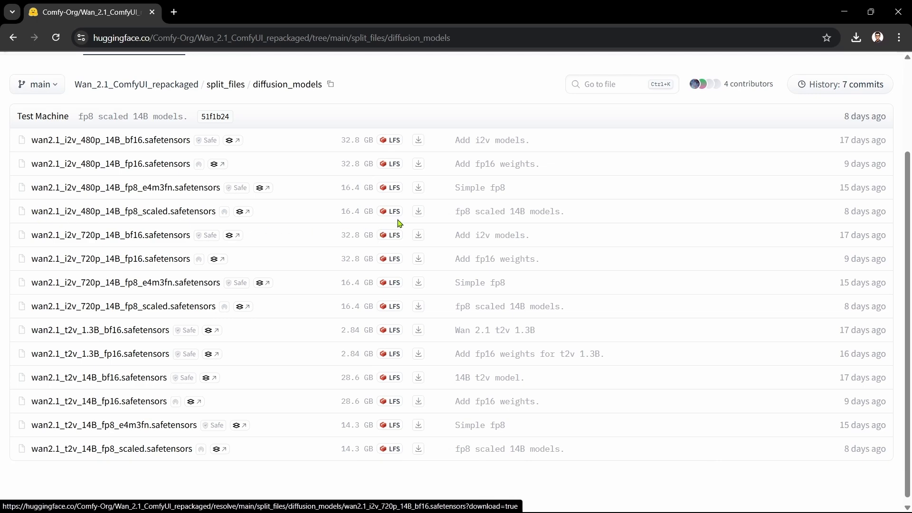
- Save wan2.1_i2v_480p_14B_fp8_scaled.safetensors into E:\ComfyUI\models\diffusion_models
{"action": "left_click", "coordinate": [418, 211]}
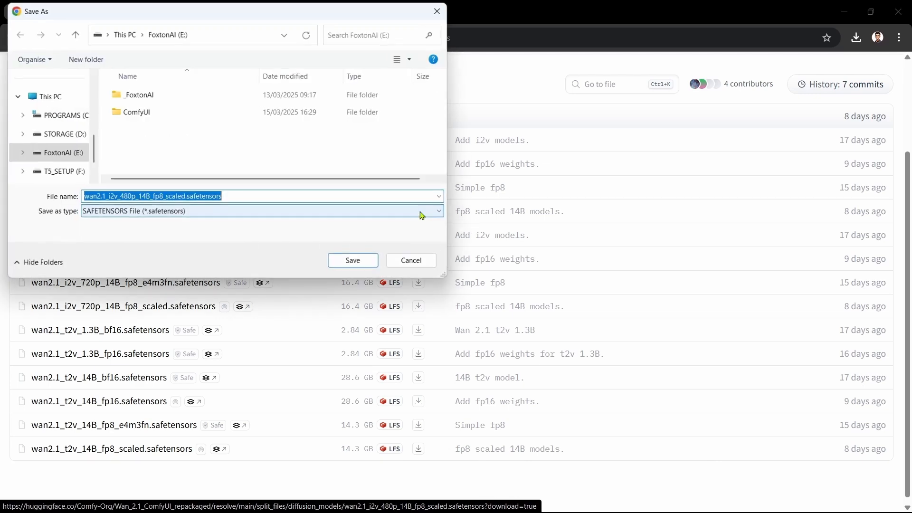
{"action": "double_click", "coordinate": [136, 112]}
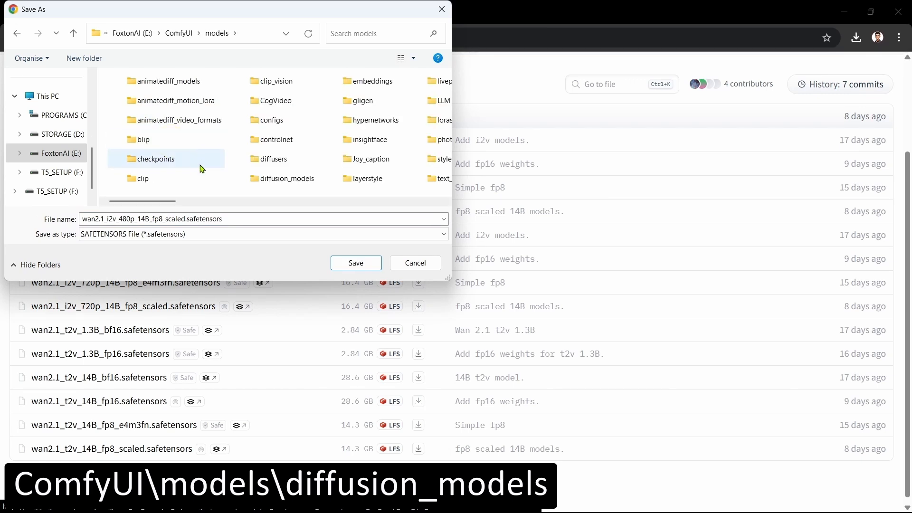
{"action": "left_click", "coordinate": [285, 178]}
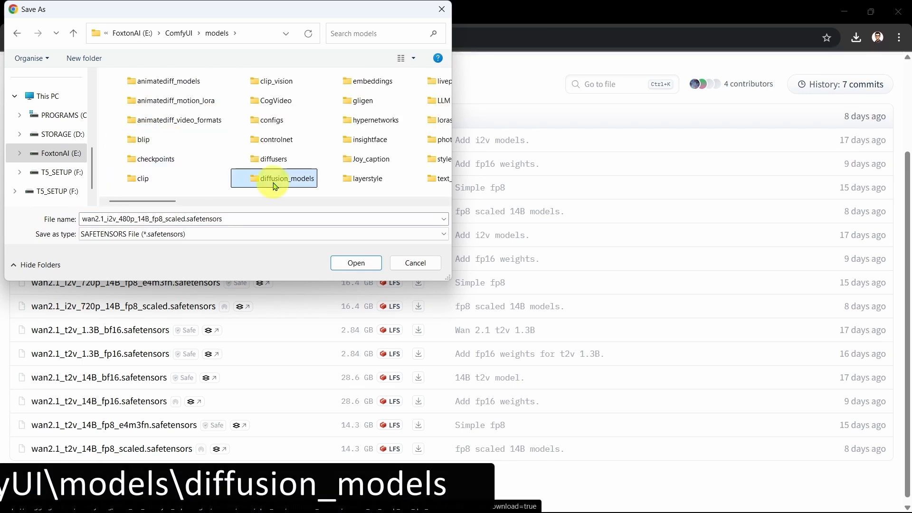
{"action": "double_click", "coordinate": [287, 179]}
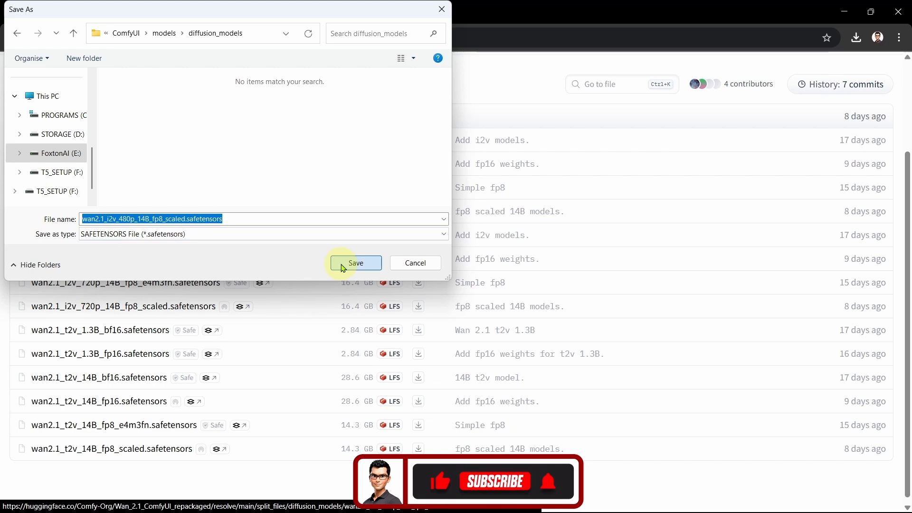
{"action": "left_click", "coordinate": [356, 263]}
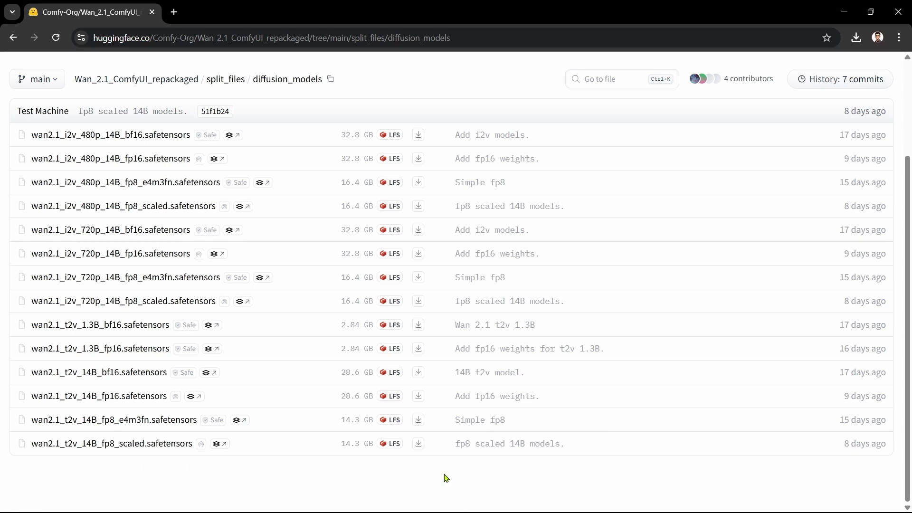
- Return to split_files and browse into the text_encoders folder
{"action": "left_click", "coordinate": [226, 79]}
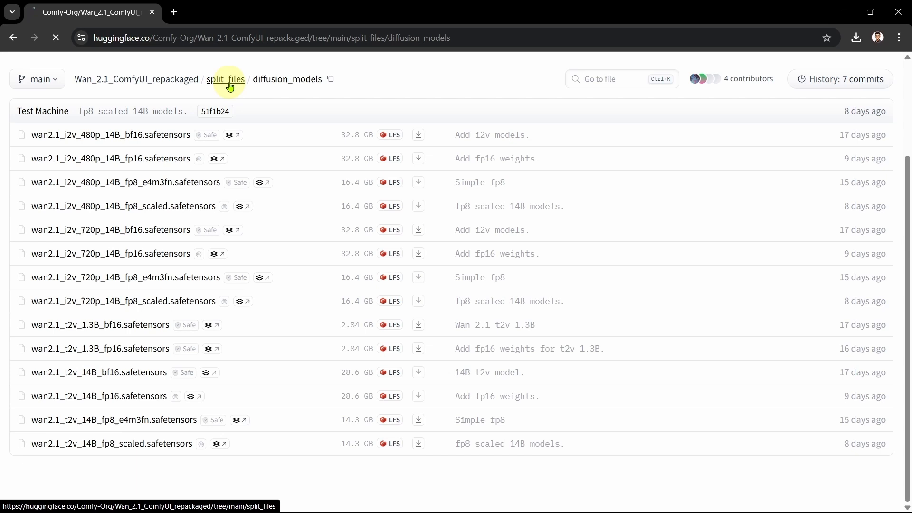
{"action": "left_click", "coordinate": [225, 79]}
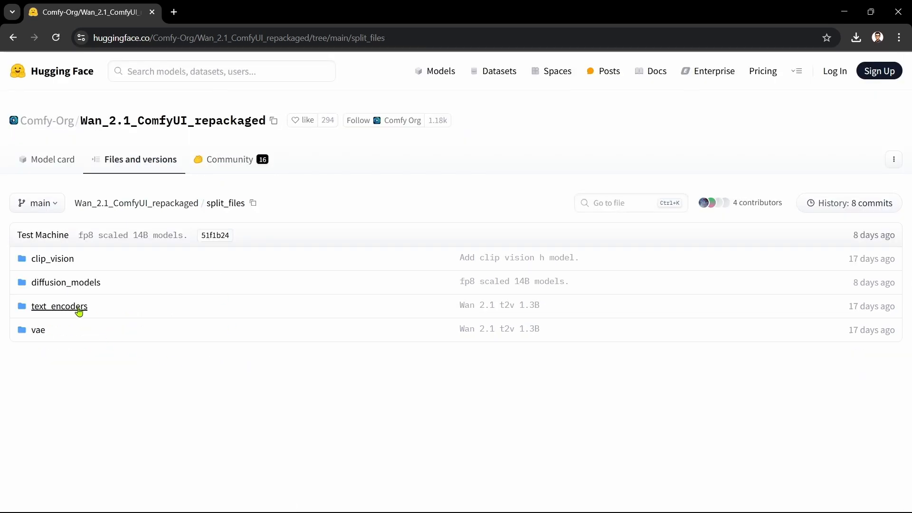
{"action": "left_click", "coordinate": [59, 307]}
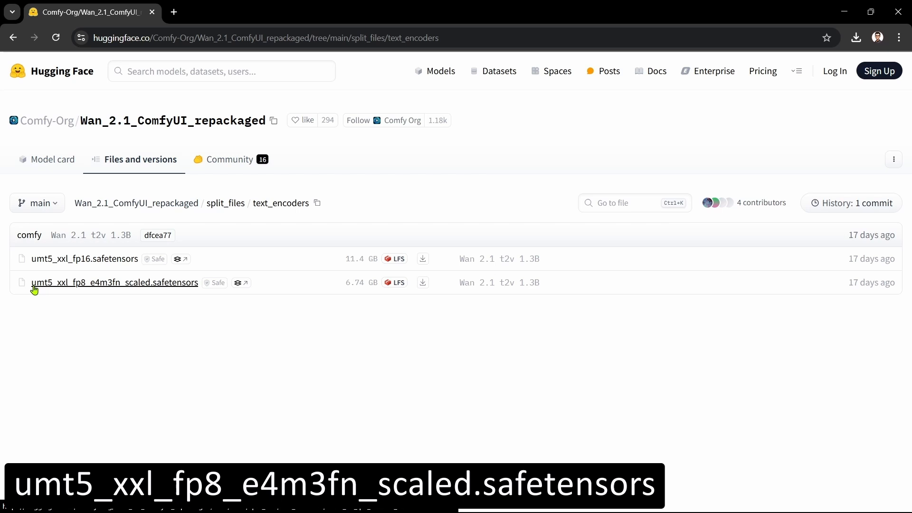
{"action": "mouse_move", "coordinate": [336, 309]}
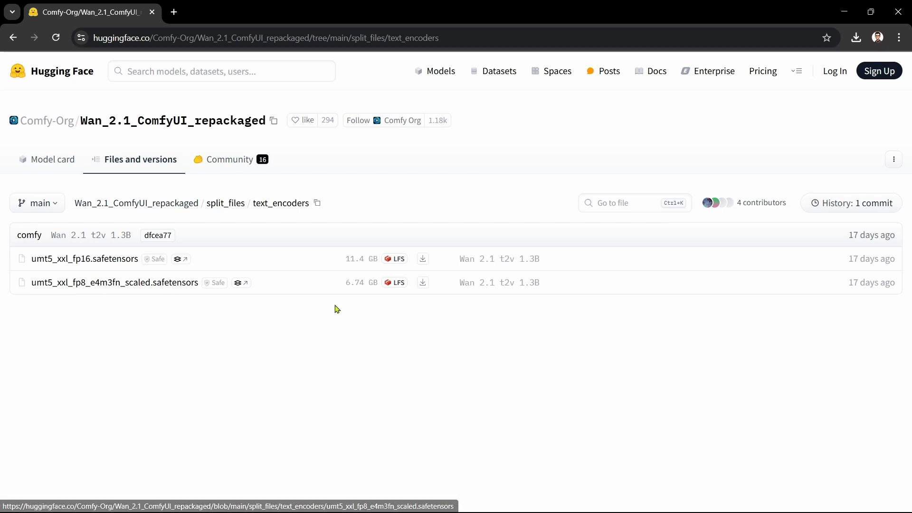
- Save umt5_xxl_fp8_e4m3fn_scaled.safetensors into E:\ComfyUI\models\text_encoders
{"action": "left_click", "coordinate": [422, 283]}
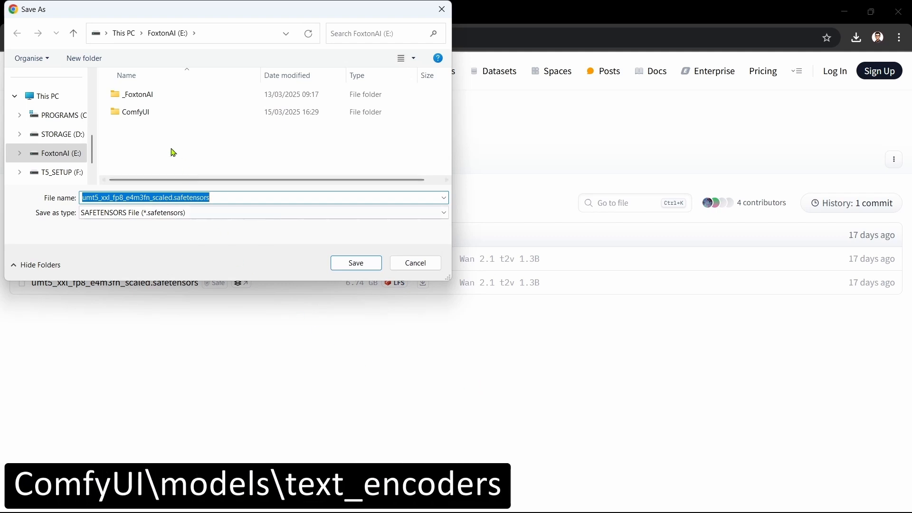
{"action": "double_click", "coordinate": [135, 112]}
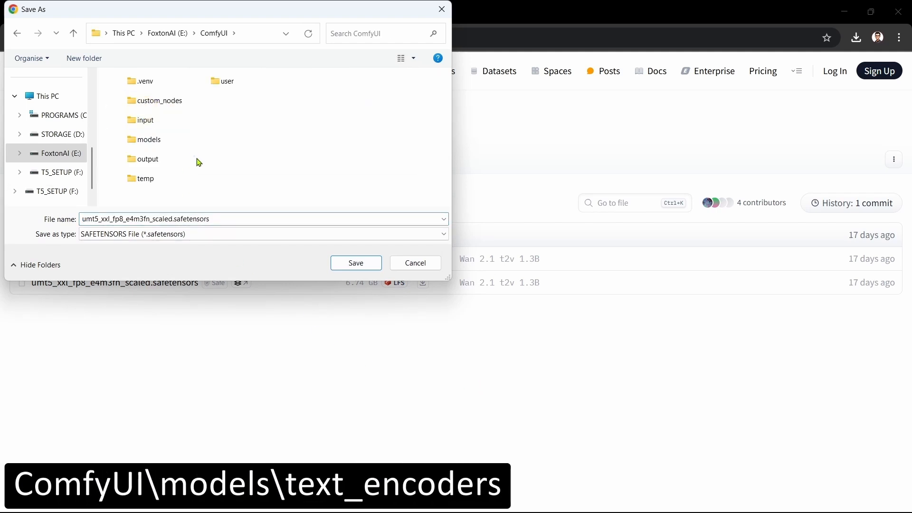
{"action": "double_click", "coordinate": [149, 139]}
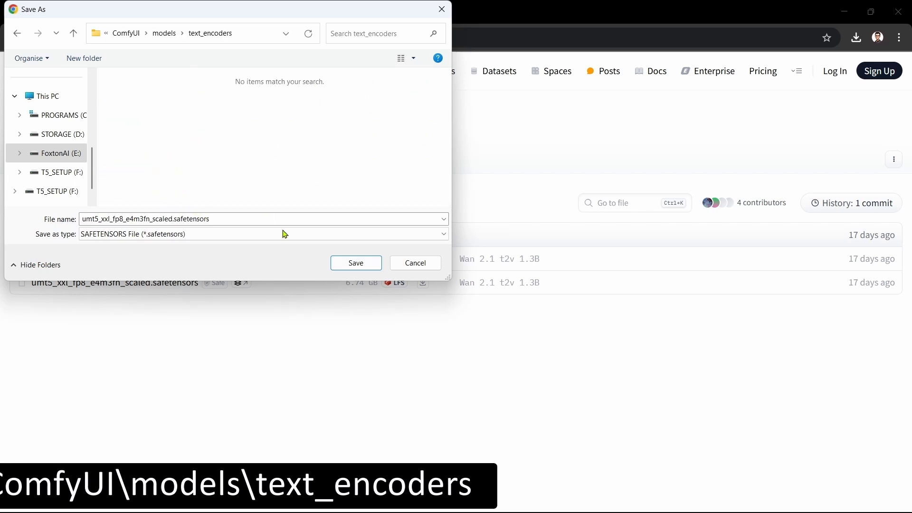
{"action": "left_click", "coordinate": [415, 263]}
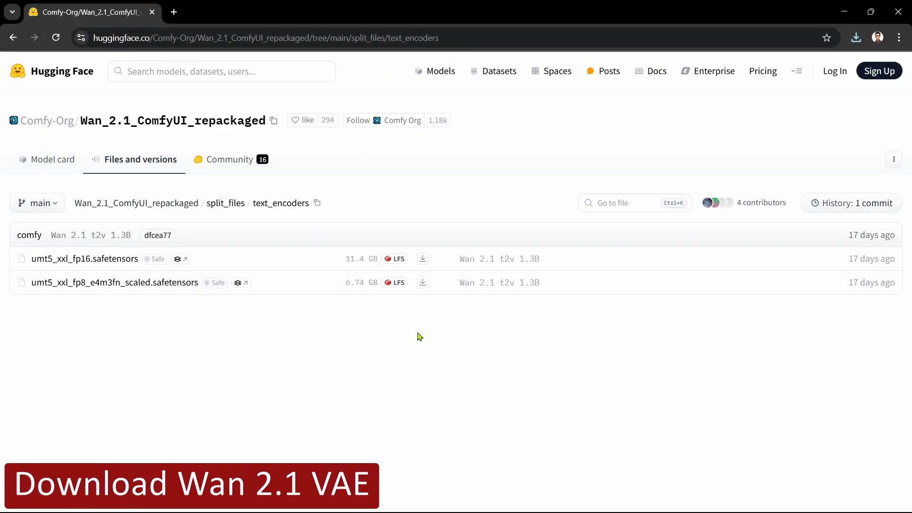
{"action": "mouse_move", "coordinate": [225, 203]}
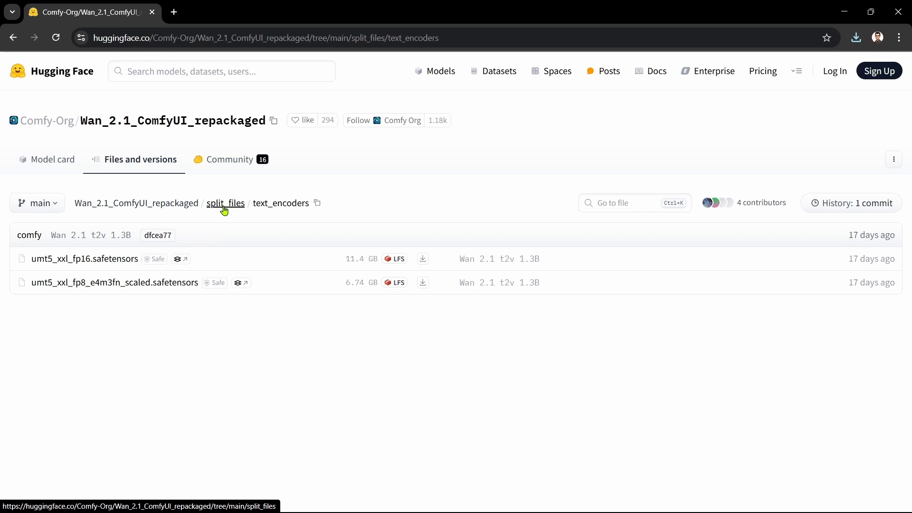
- Browse to the vae folder and save wan_2.1_vae.safetensors into ComfyUI\models\vae
{"action": "left_click", "coordinate": [225, 204]}
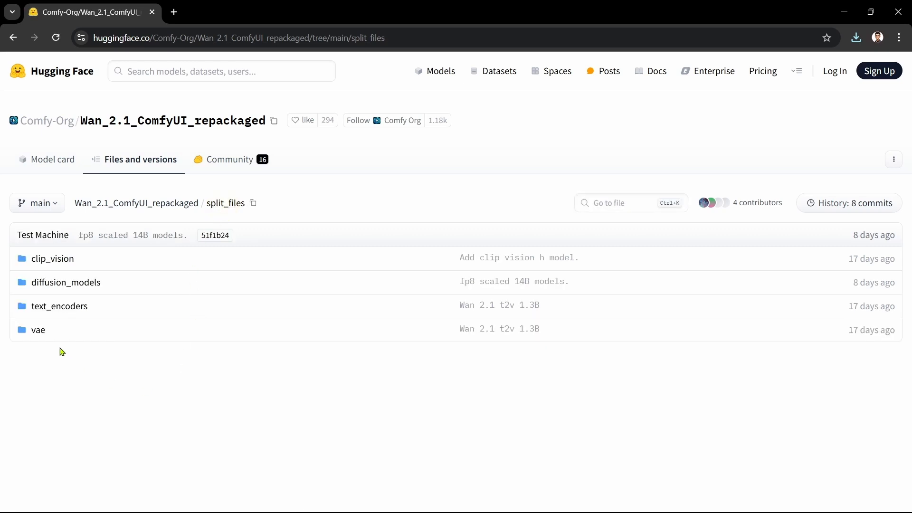
{"action": "left_click", "coordinate": [38, 329]}
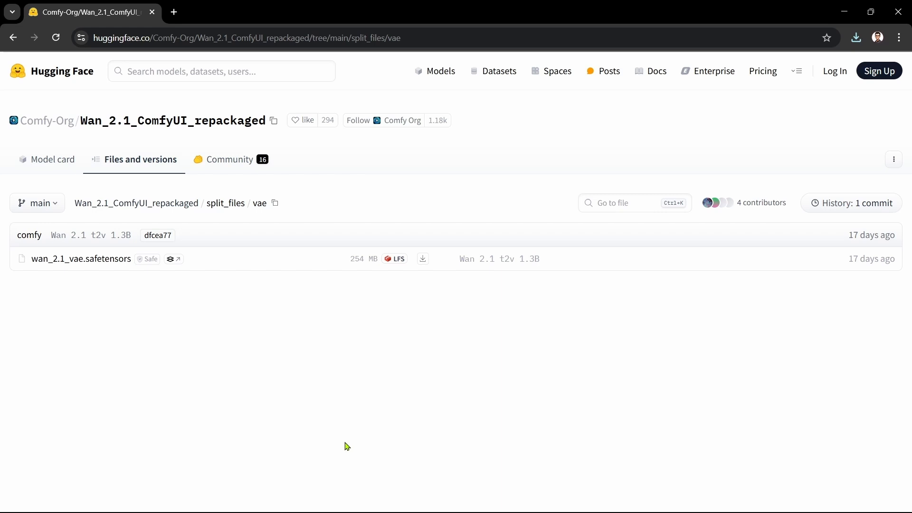
{"action": "mouse_move", "coordinate": [424, 260]}
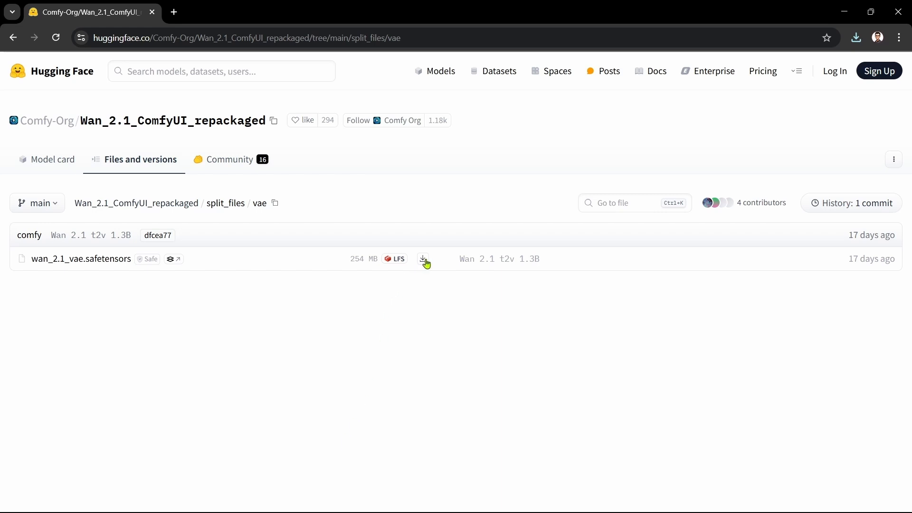
{"action": "left_click", "coordinate": [424, 259]}
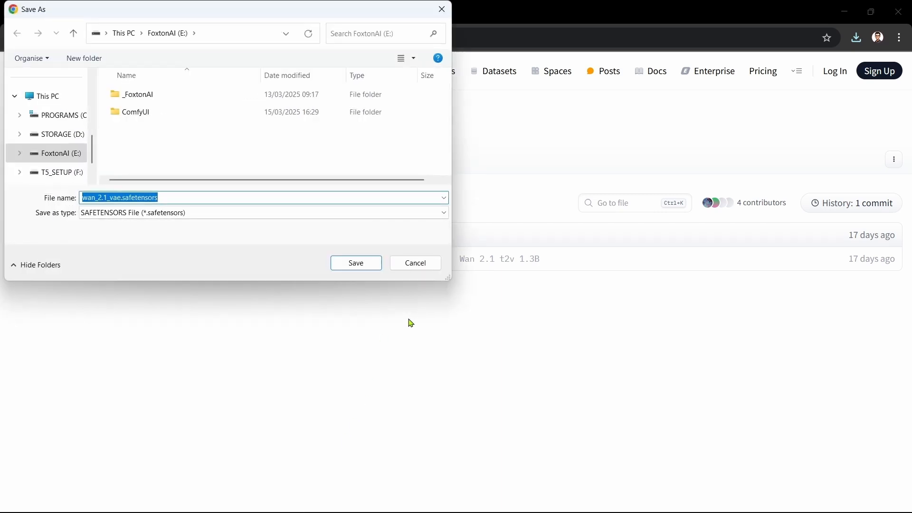
{"action": "left_click", "coordinate": [135, 112]}
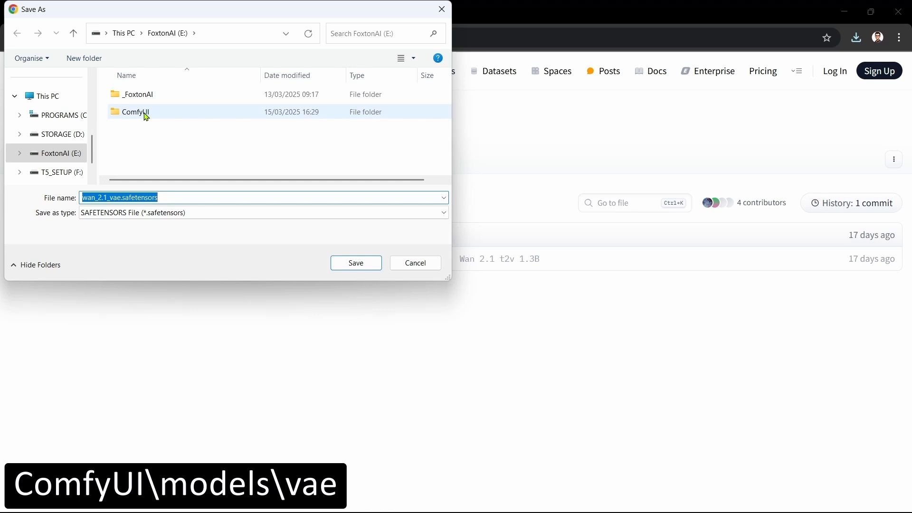
{"action": "double_click", "coordinate": [136, 112]}
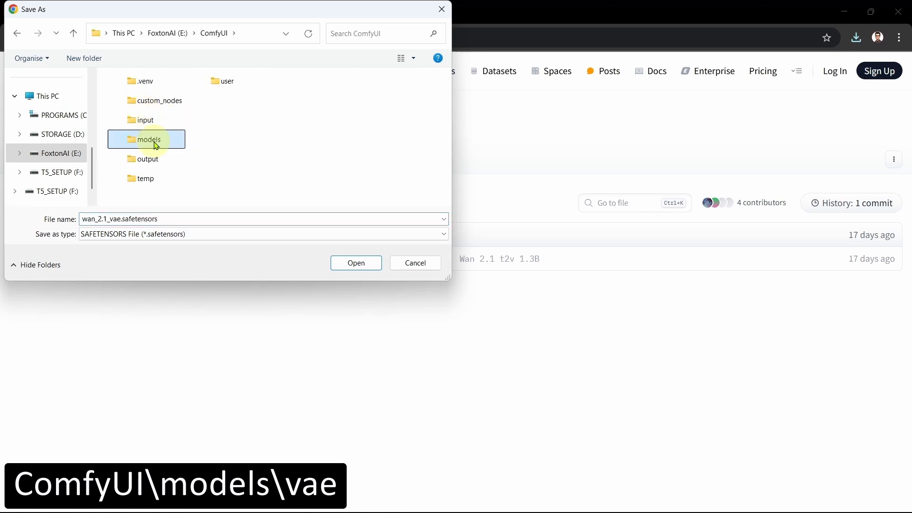
{"action": "double_click", "coordinate": [149, 139]}
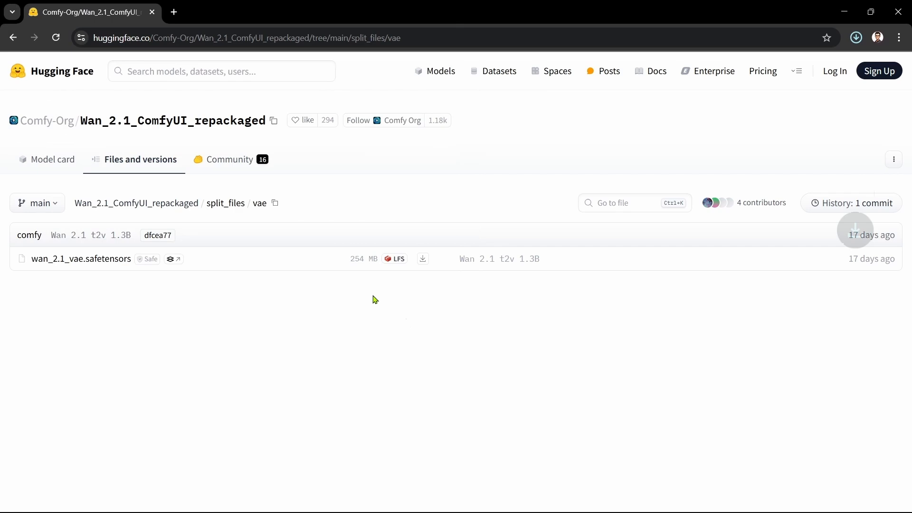
{"action": "mouse_move", "coordinate": [477, 355]}
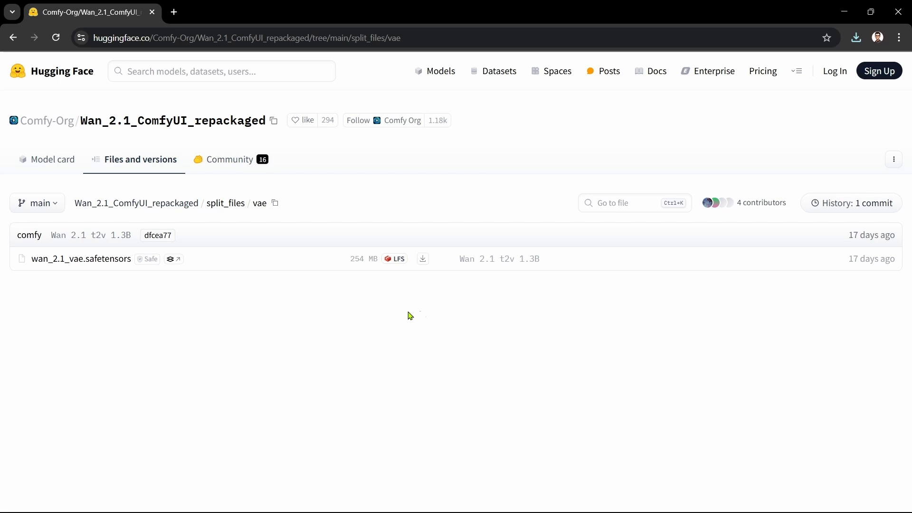
- Browse to clip_vision and save clip_vision_h.safetensors into ComfyUI\models\clip_vision
{"action": "left_click", "coordinate": [226, 203]}
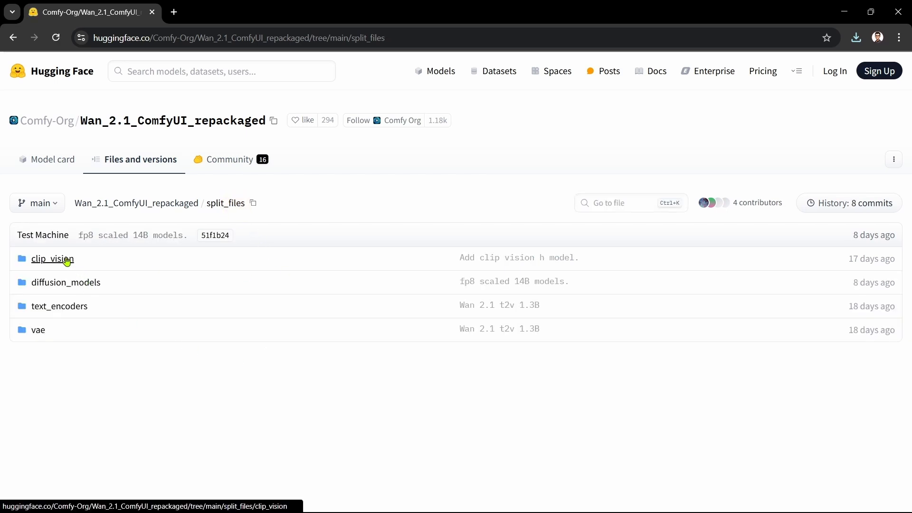
{"action": "left_click", "coordinate": [51, 259]}
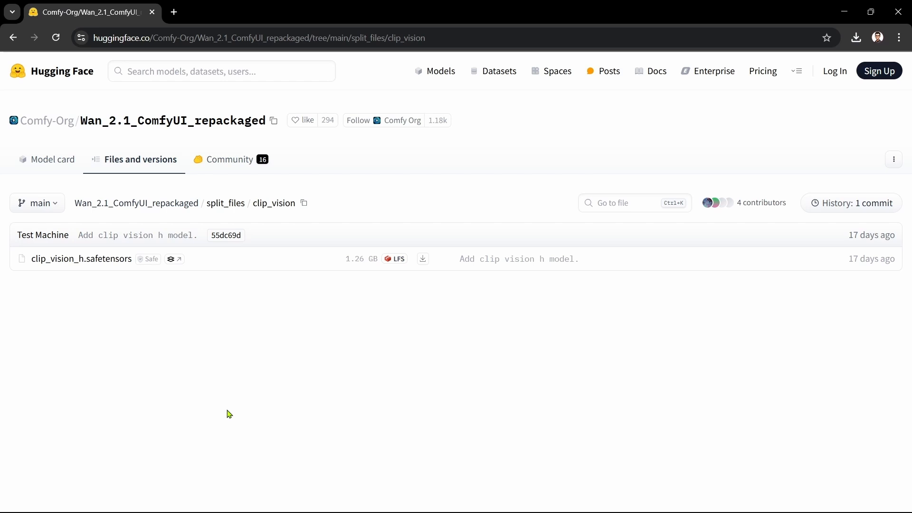
{"action": "mouse_move", "coordinate": [285, 394]}
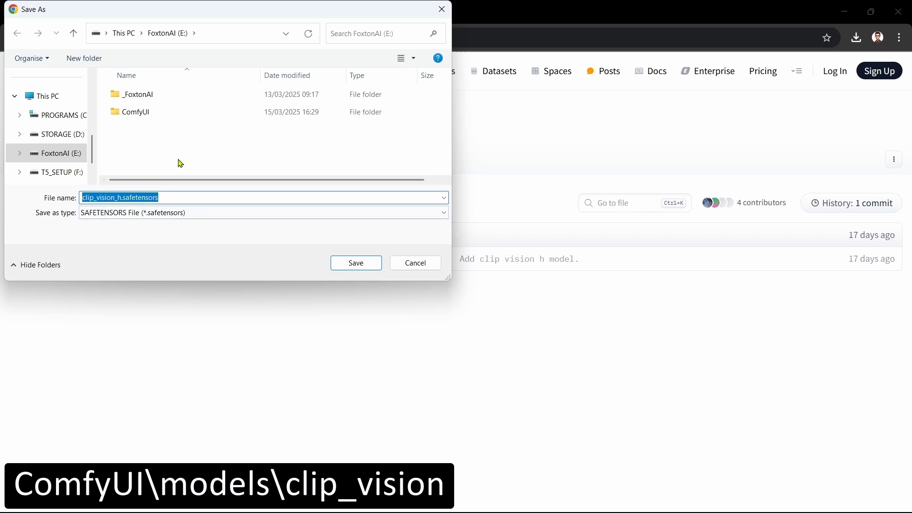
{"action": "double_click", "coordinate": [135, 112]}
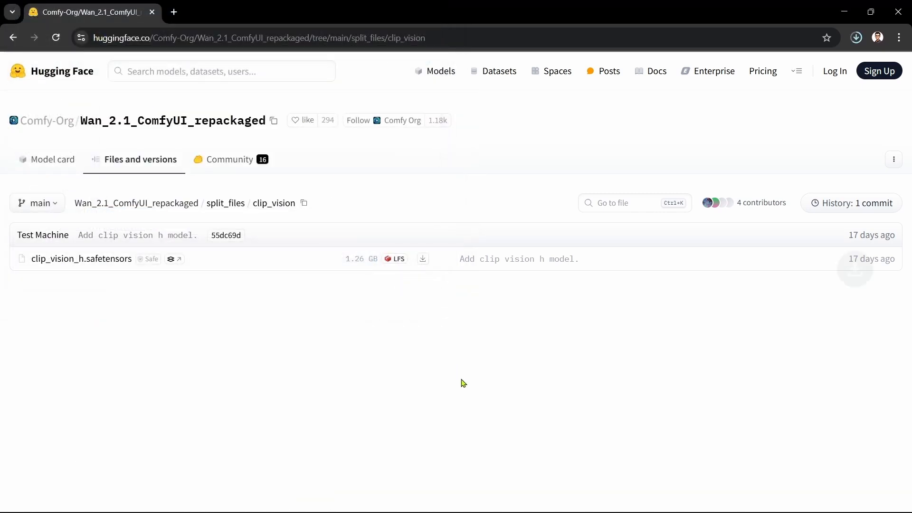
{"action": "mouse_move", "coordinate": [465, 381]}
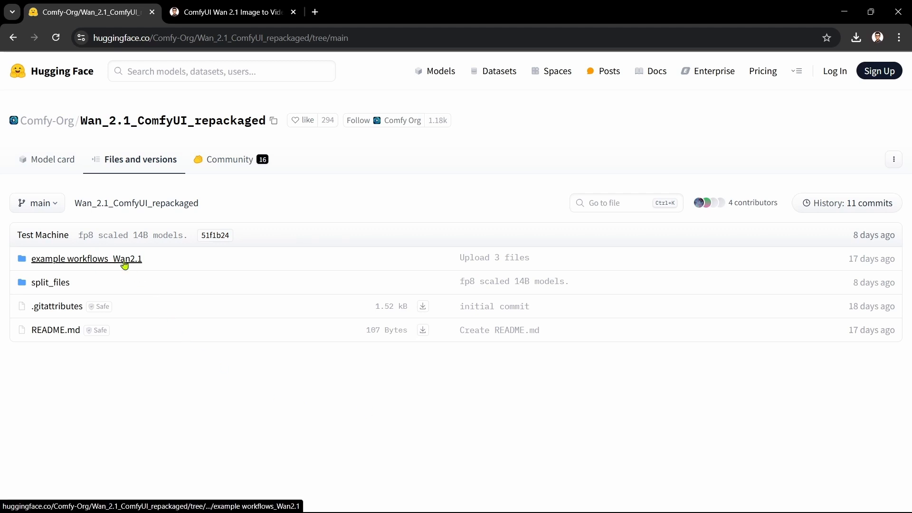
- Browse into the example workflows_Wan2.1 folder listing the three workflow JSON files
{"action": "left_click", "coordinate": [86, 259]}
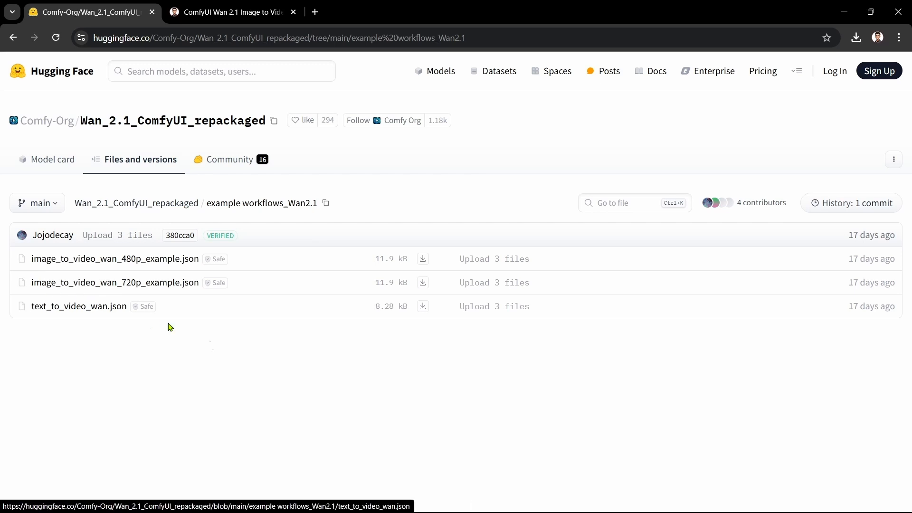
{"action": "mouse_move", "coordinate": [260, 362]}
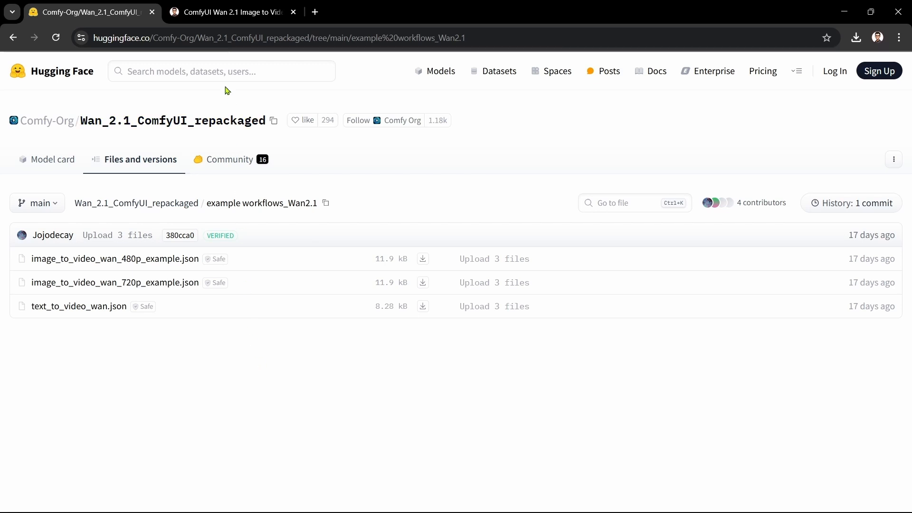
- Save wan-2.1-i2v-native.json from the FoxtonAI article into ComfyUI\user\default\workflows
{"action": "left_click", "coordinate": [227, 11]}
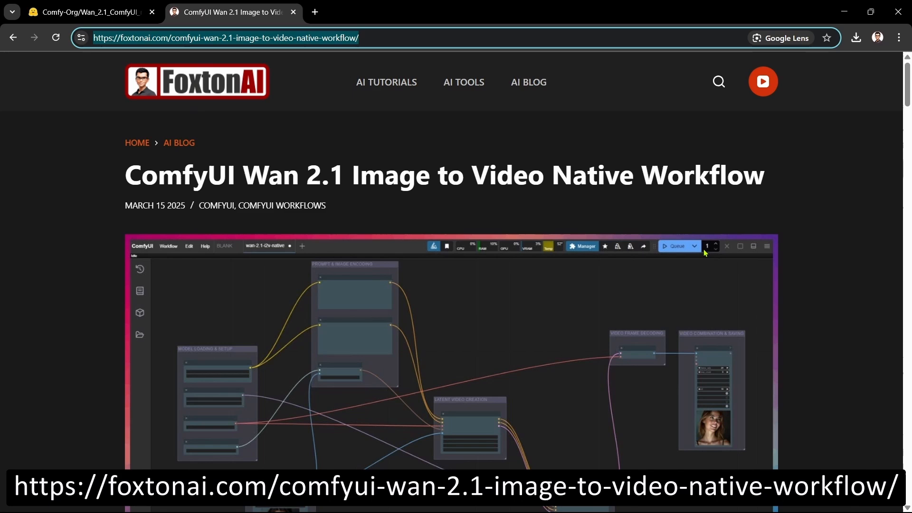
{"action": "scroll", "scroll_direction": "down", "scroll_amount": 3}
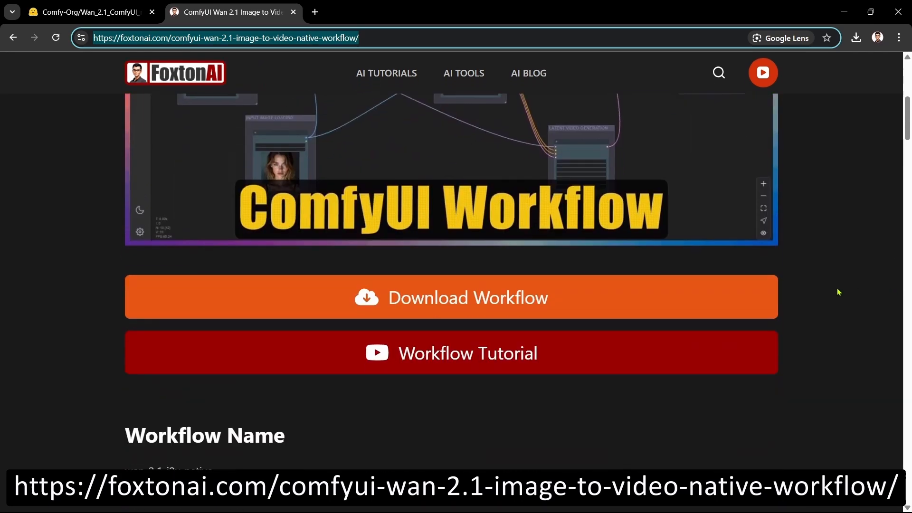
{"action": "left_click", "coordinate": [451, 298]}
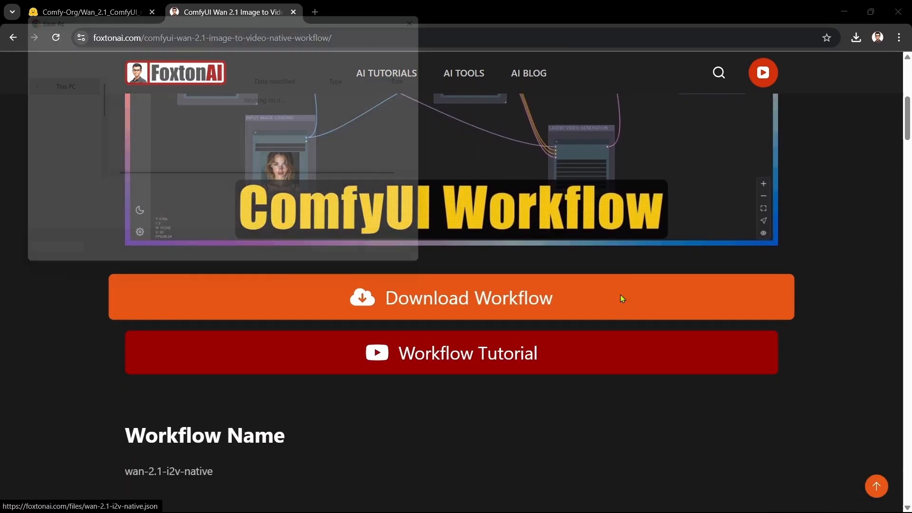
{"action": "left_click", "coordinate": [450, 297]}
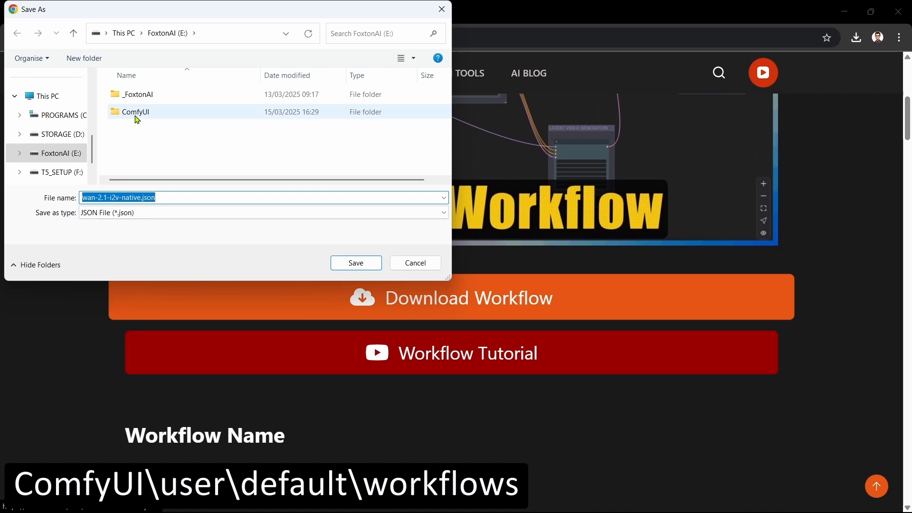
{"action": "double_click", "coordinate": [135, 112]}
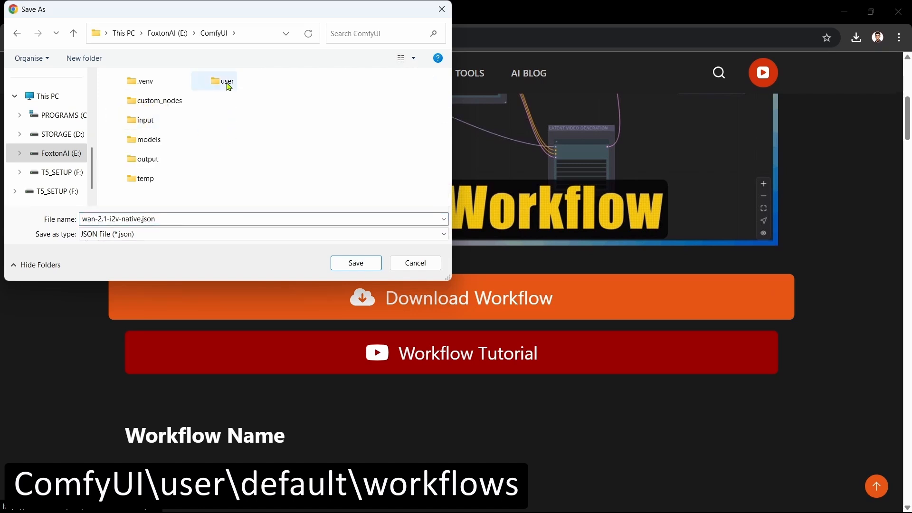
{"action": "double_click", "coordinate": [227, 81]}
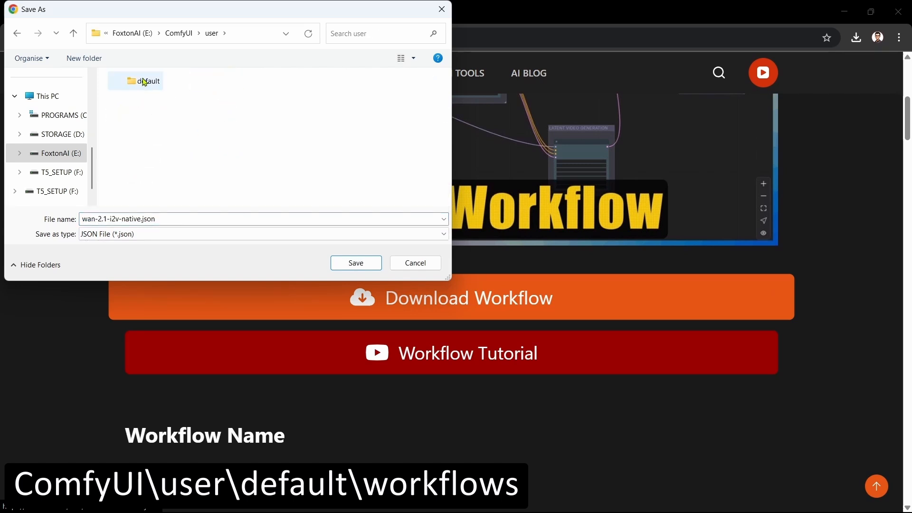
{"action": "double_click", "coordinate": [146, 81]}
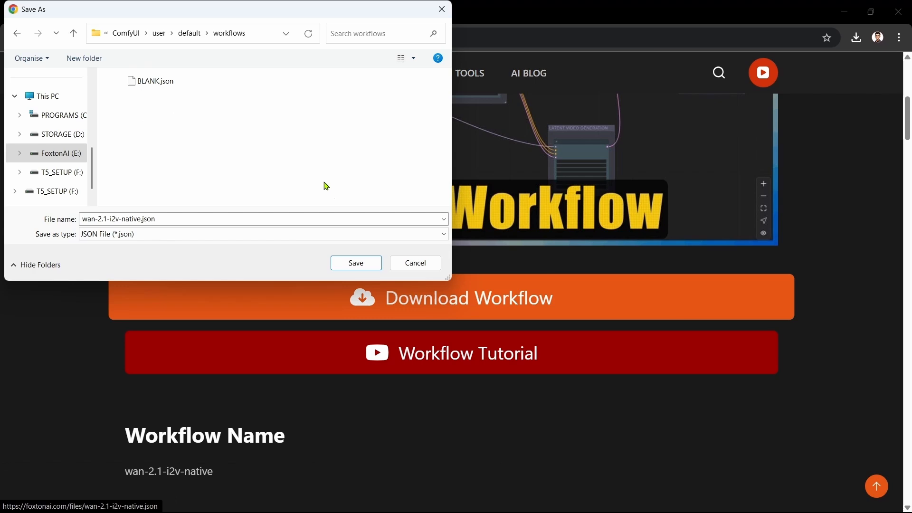
{"action": "left_click", "coordinate": [355, 263]}
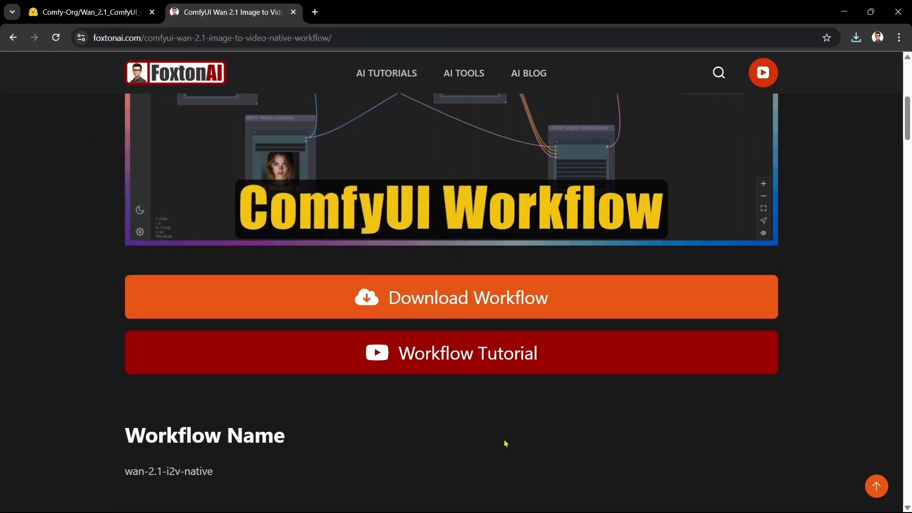
{"action": "mouse_move", "coordinate": [503, 442]}
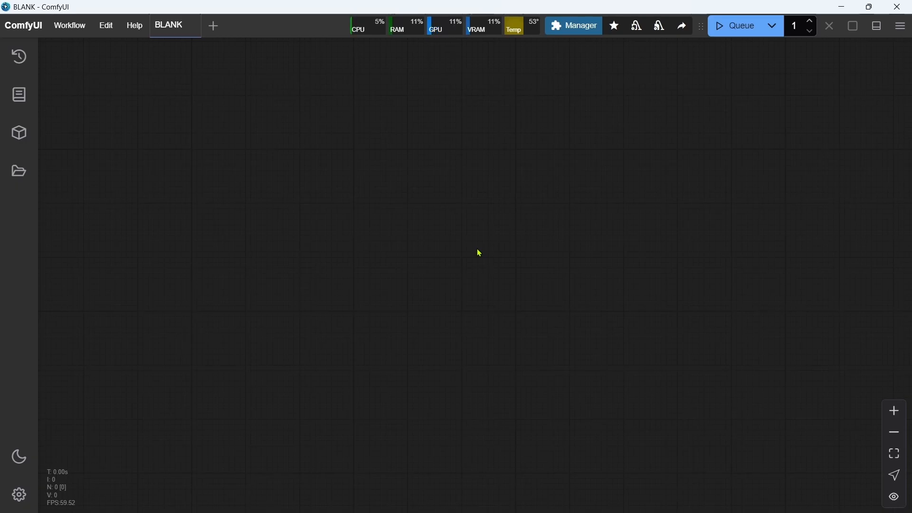
- Search the Custom Nodes Manager for videohelpersuite and start installing ComfyUI-VideoHelperSuite
{"action": "left_click", "coordinate": [572, 24]}
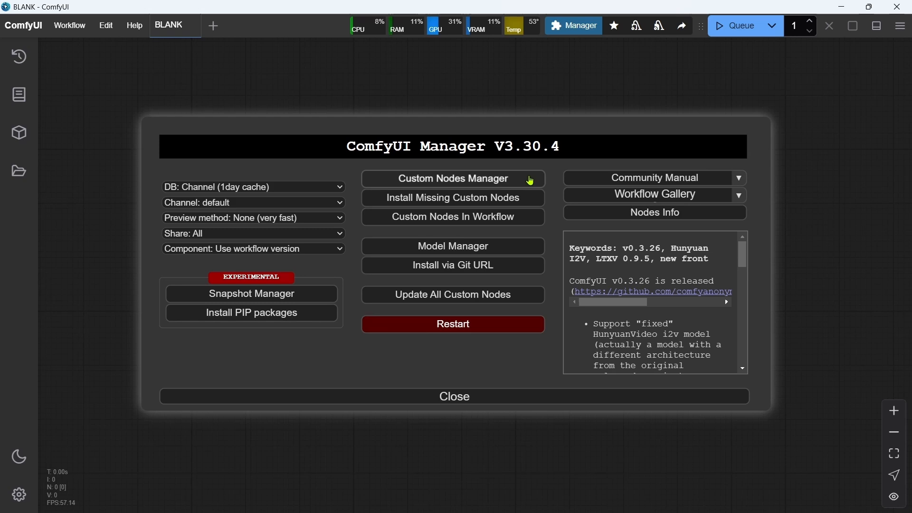
{"action": "left_click", "coordinate": [452, 178]}
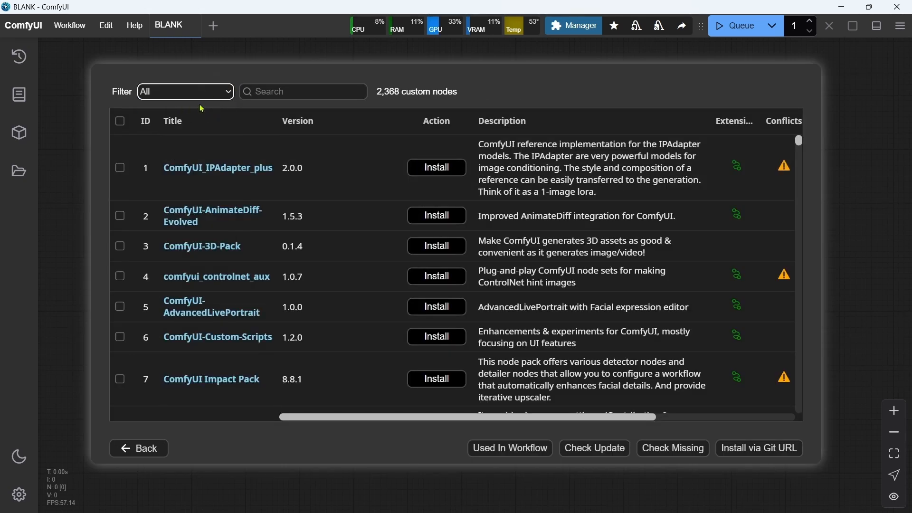
{"action": "type", "text": "videohelpersuite"}
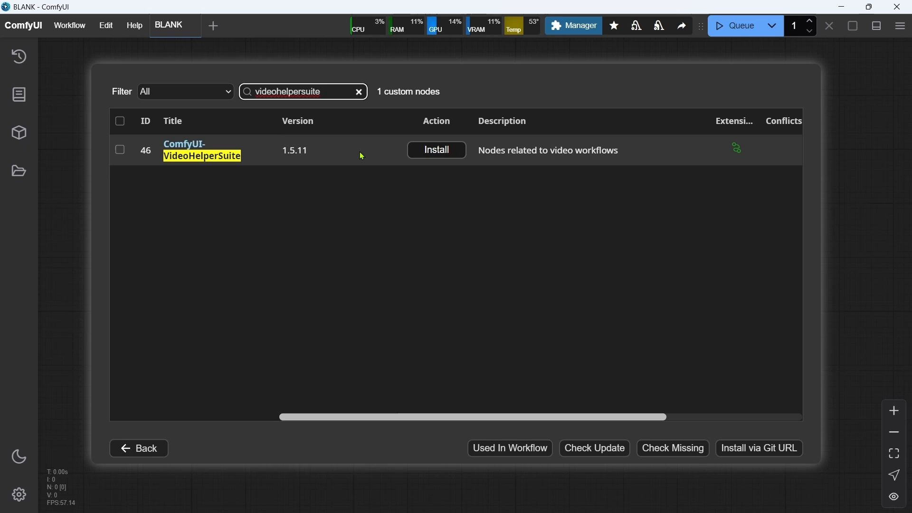
{"action": "left_click", "coordinate": [436, 150]}
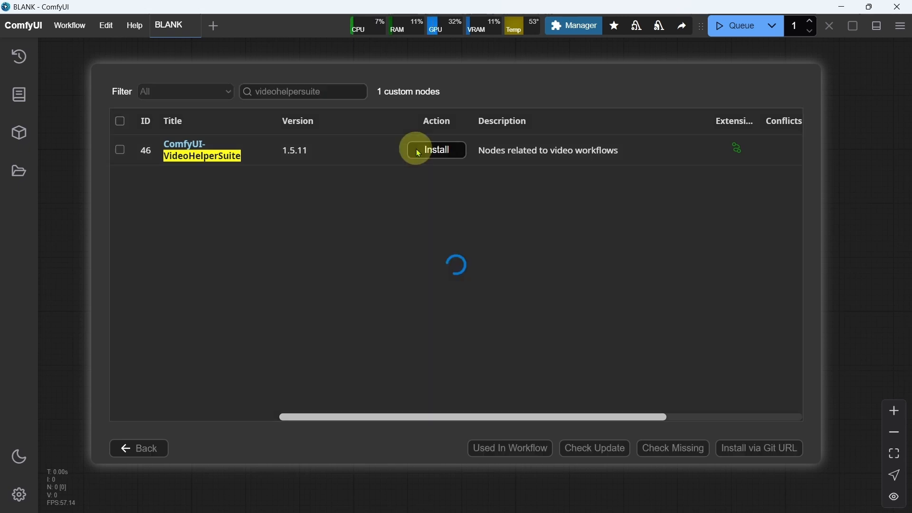
- Install ComfyUI-VideoHelperSuite at its 'latest' version and restart ComfyUI to load it
{"action": "left_click", "coordinate": [434, 150]}
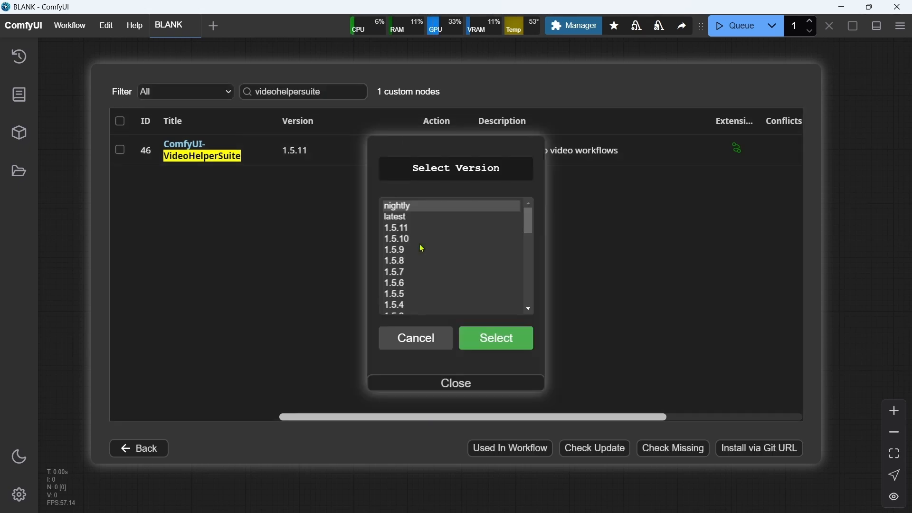
{"action": "left_click", "coordinate": [393, 217]}
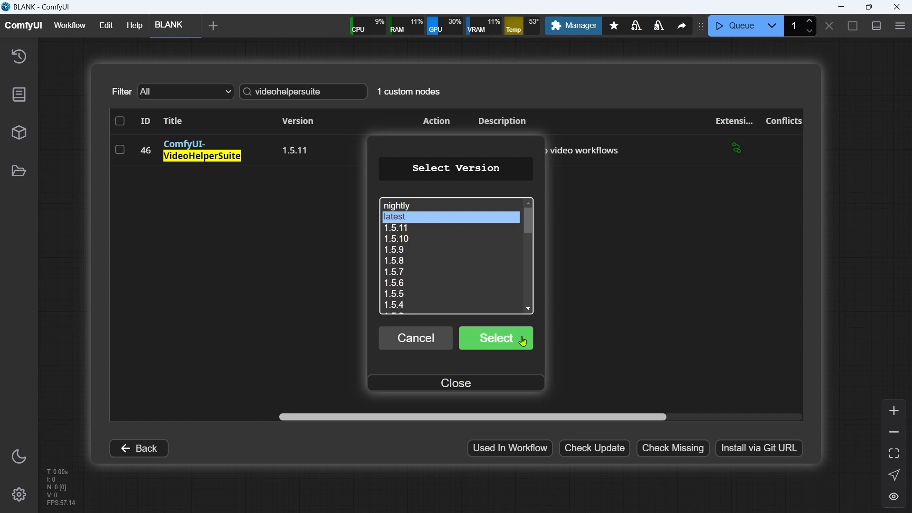
{"action": "left_click", "coordinate": [495, 338]}
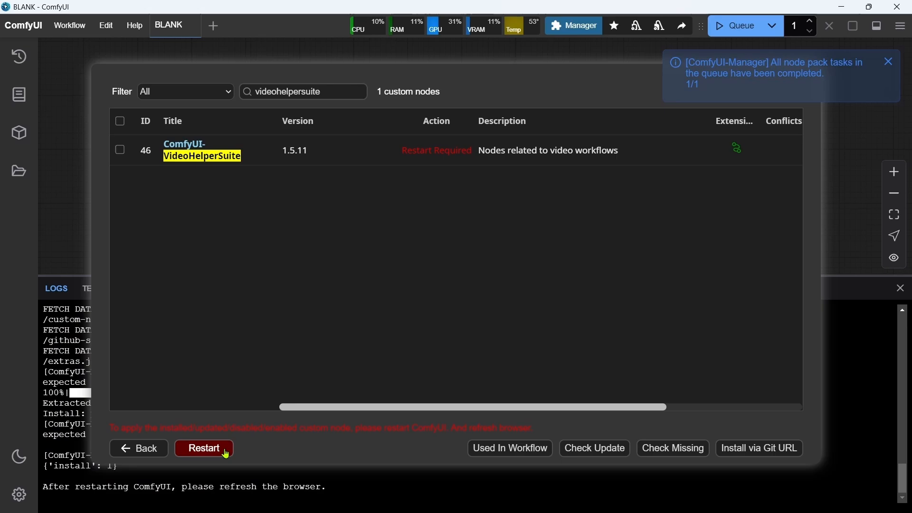
{"action": "left_click", "coordinate": [203, 448]}
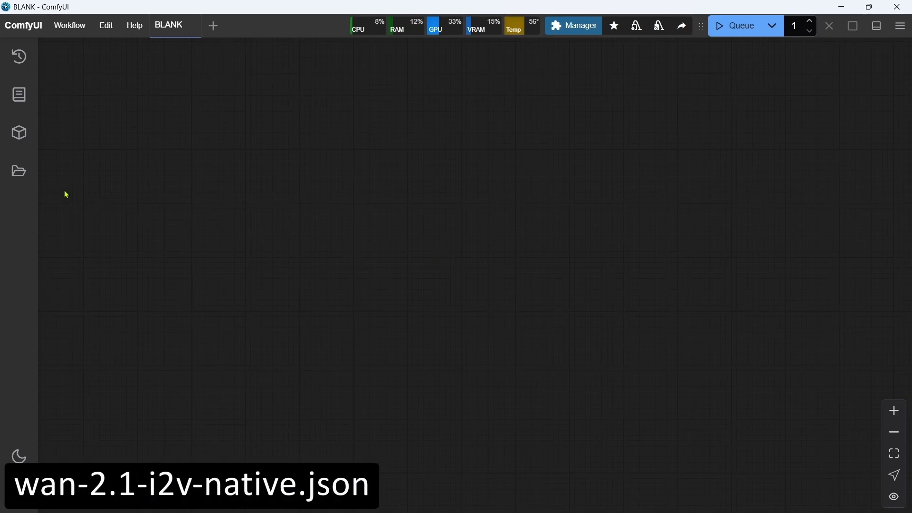
- Load the saved wan-2.1-i2v-native workflow and pan across its node groups
{"action": "left_click", "coordinate": [19, 170]}
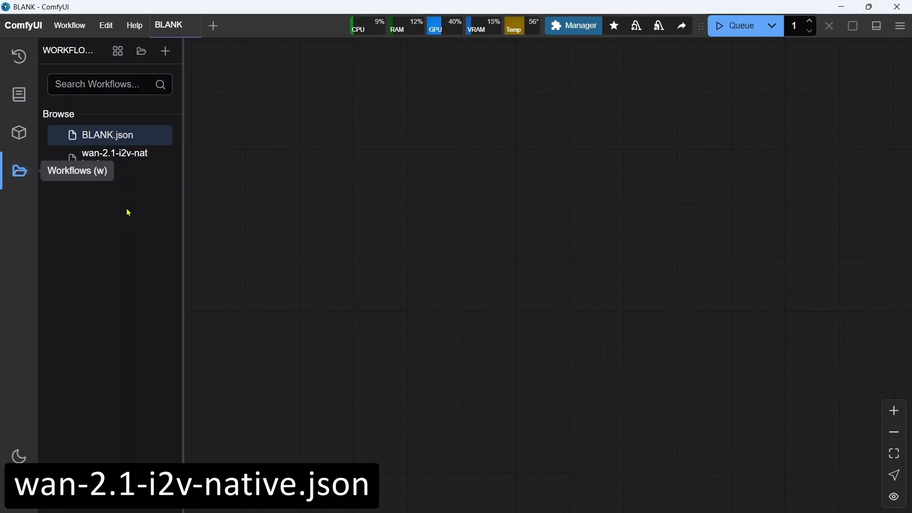
{"action": "left_click", "coordinate": [115, 158]}
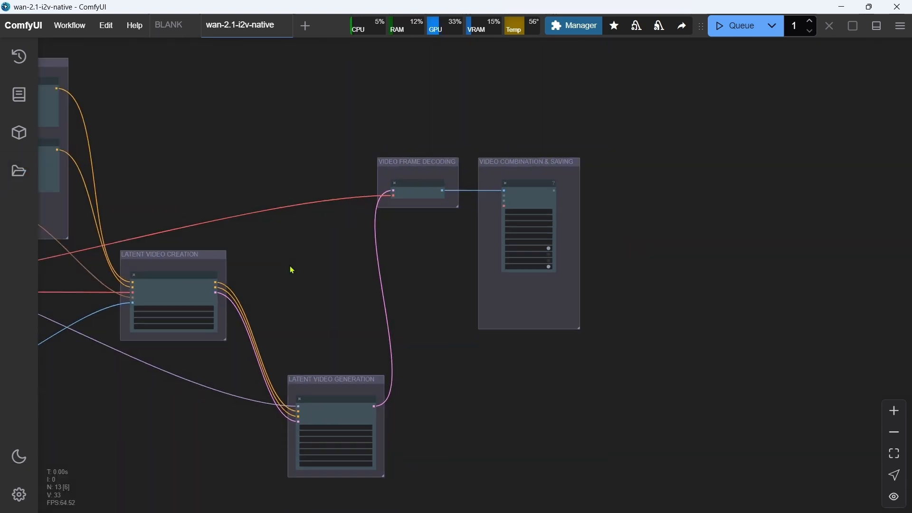
{"action": "left_click_drag", "start_coordinate": [290, 269], "coordinate": [589, 254]}
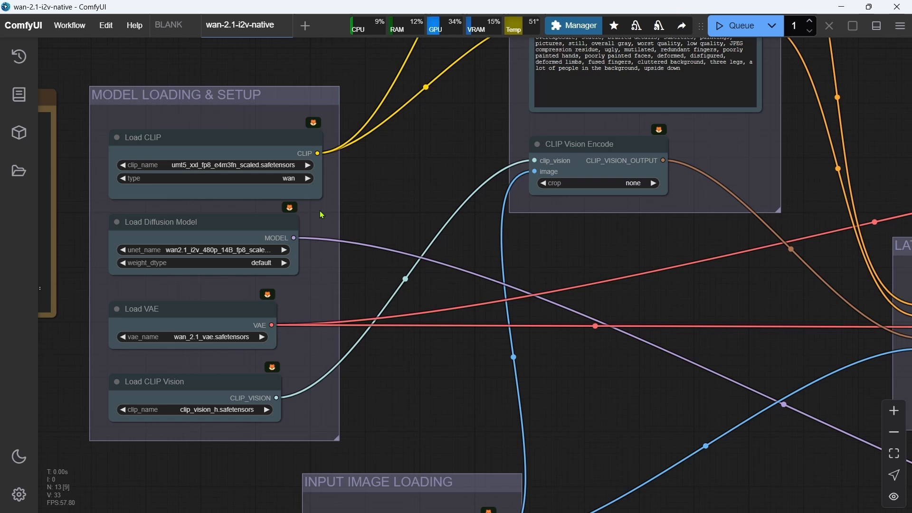
{"action": "mouse_move", "coordinate": [319, 224]}
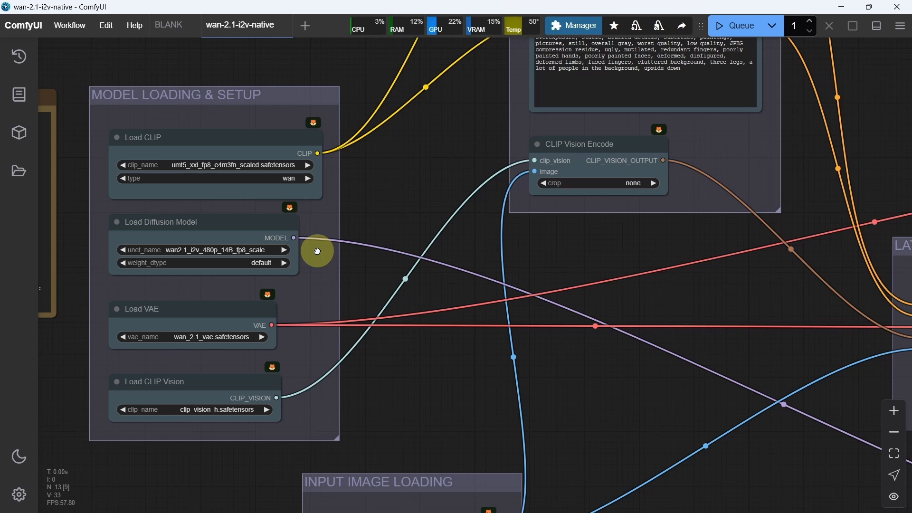
{"action": "mouse_move", "coordinate": [319, 255]}
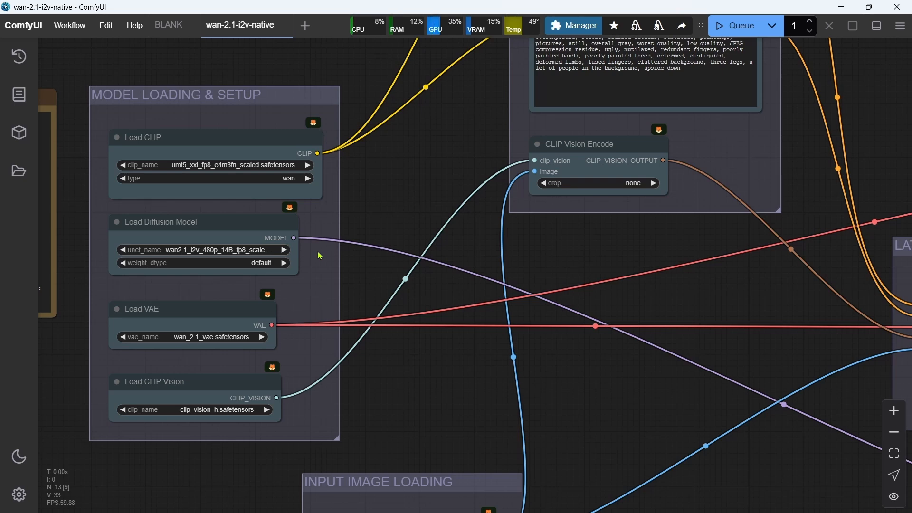
{"action": "mouse_move", "coordinate": [326, 412]}
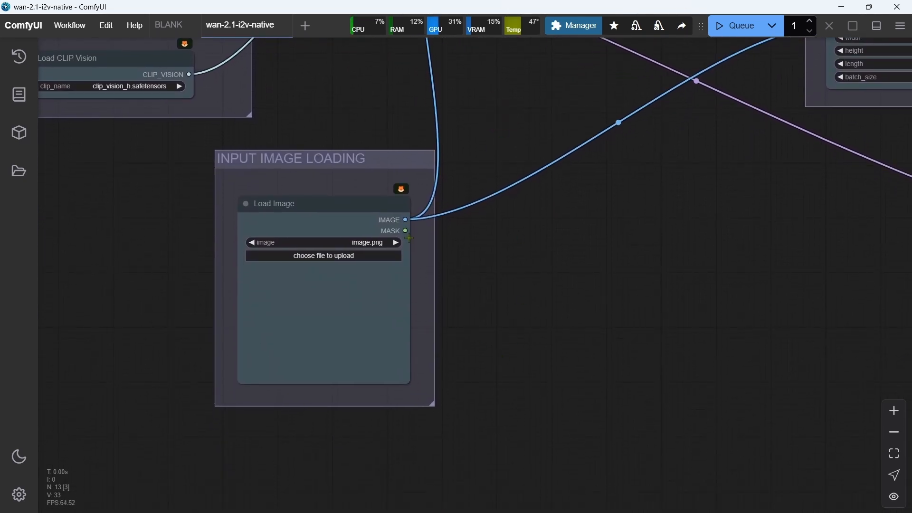
- Upload image.png (the 832×480 turtles picture) into the Load Image node
{"action": "left_click", "coordinate": [323, 256]}
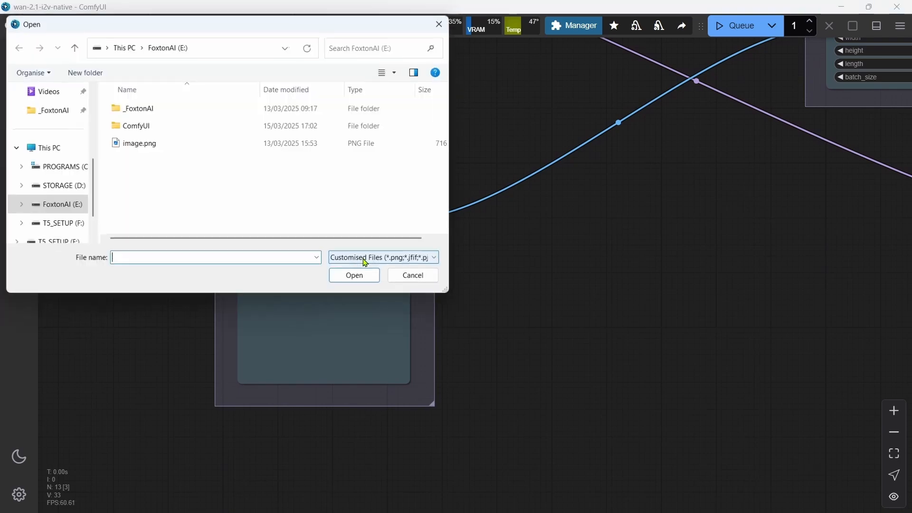
{"action": "left_click", "coordinate": [139, 144]}
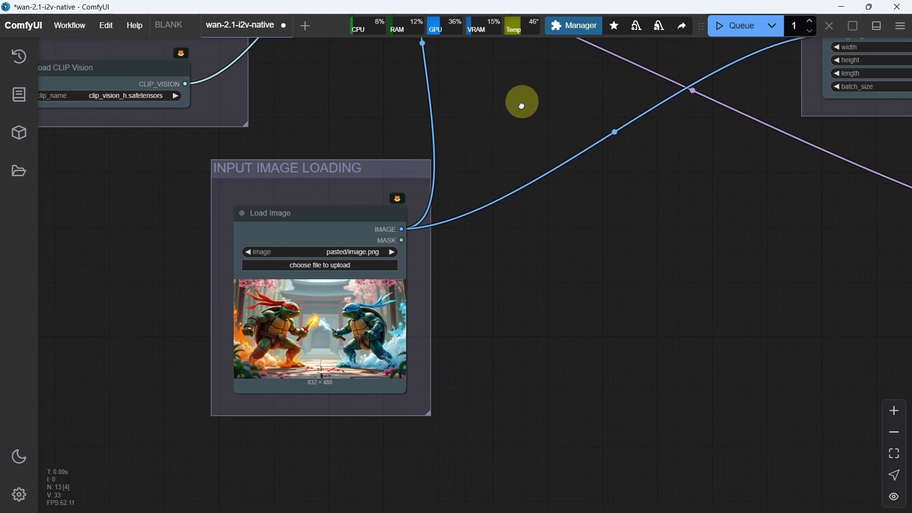
{"action": "left_click_drag", "start_coordinate": [522, 106], "coordinate": [728, 163]}
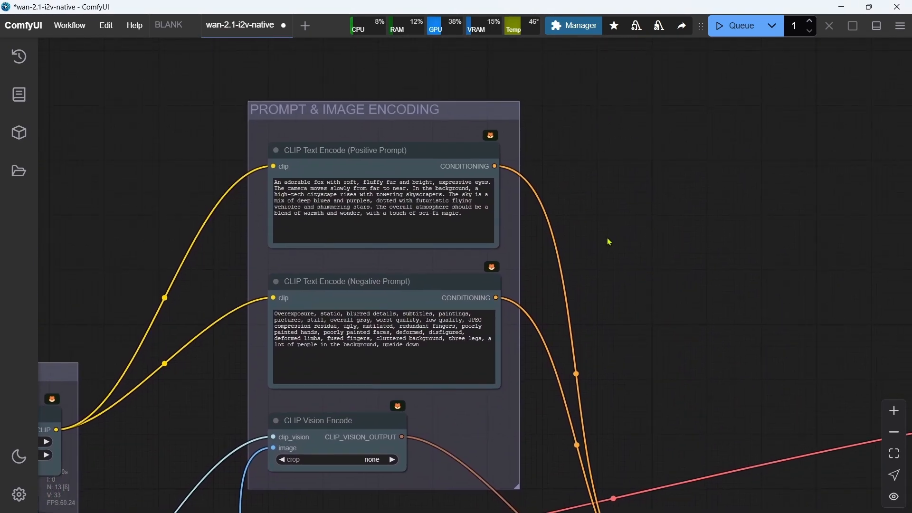
{"action": "mouse_move", "coordinate": [605, 234]}
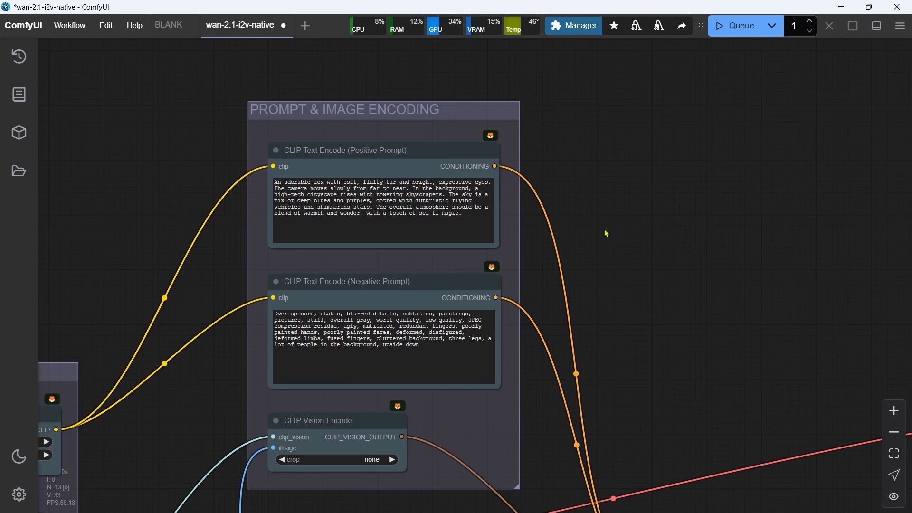
{"action": "mouse_move", "coordinate": [541, 173]}
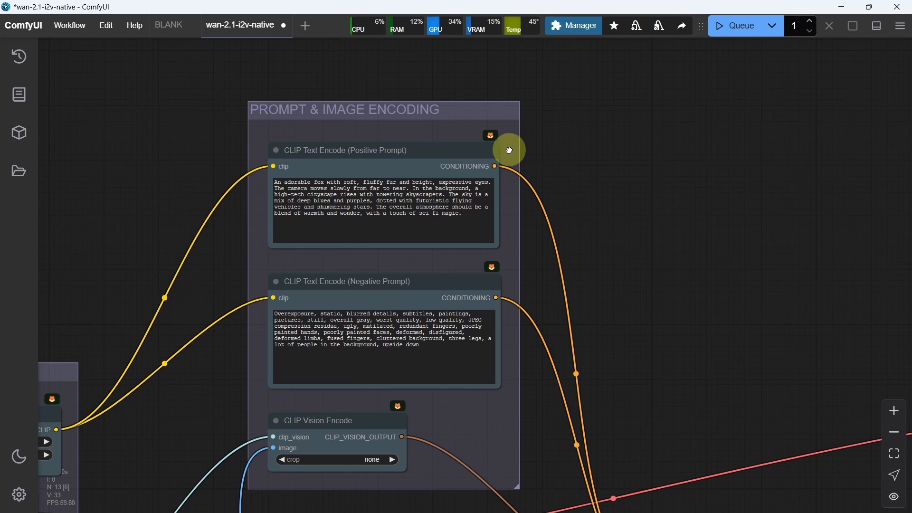
{"action": "mouse_move", "coordinate": [507, 286]}
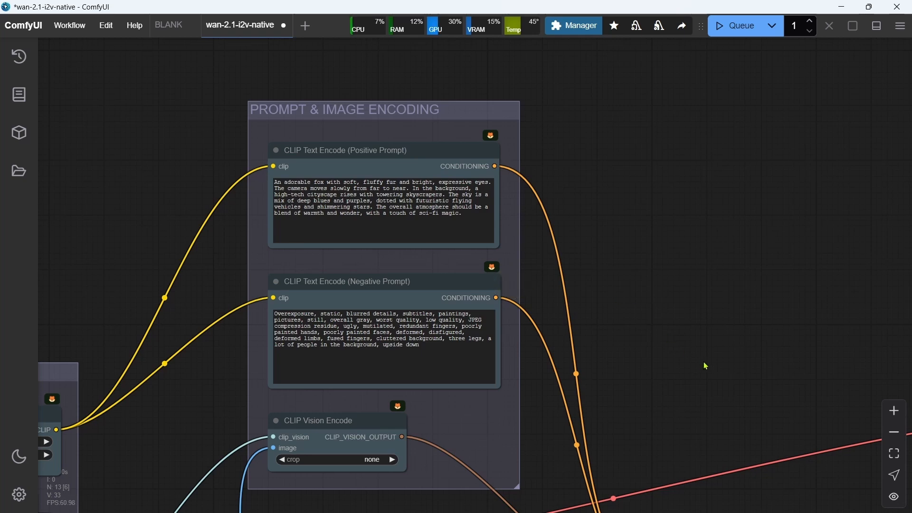
{"action": "mouse_move", "coordinate": [724, 309]}
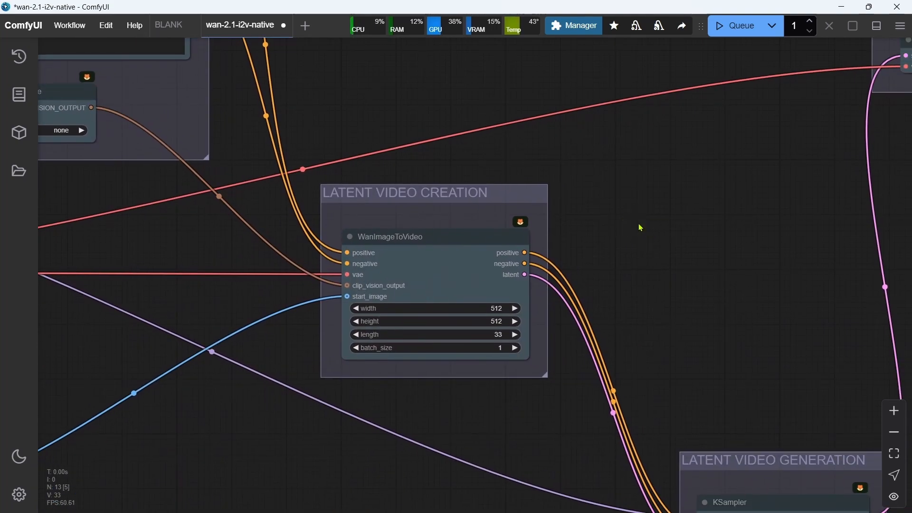
{"action": "mouse_move", "coordinate": [626, 234]}
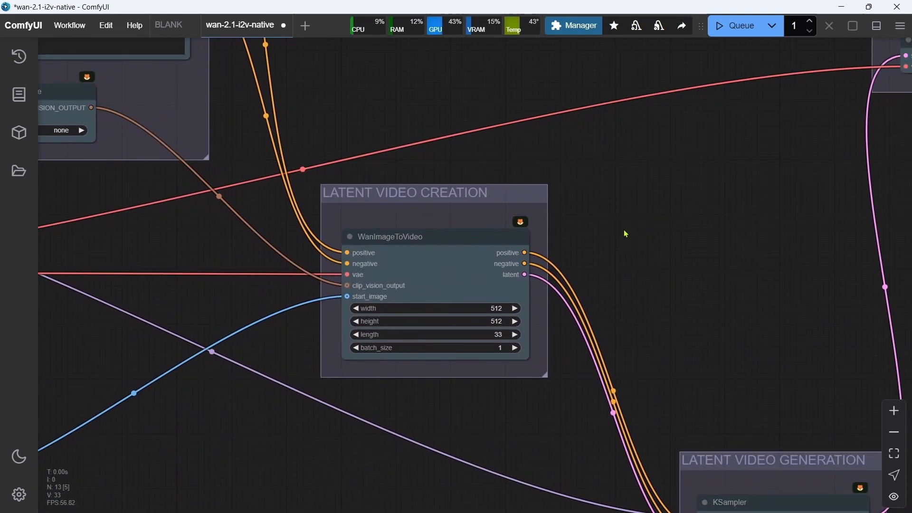
{"action": "mouse_move", "coordinate": [536, 314]}
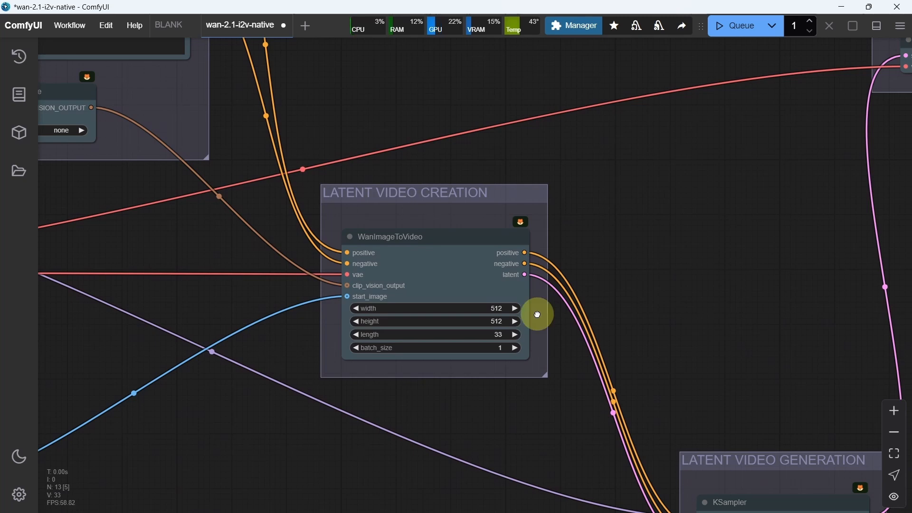
{"action": "mouse_move", "coordinate": [538, 336]}
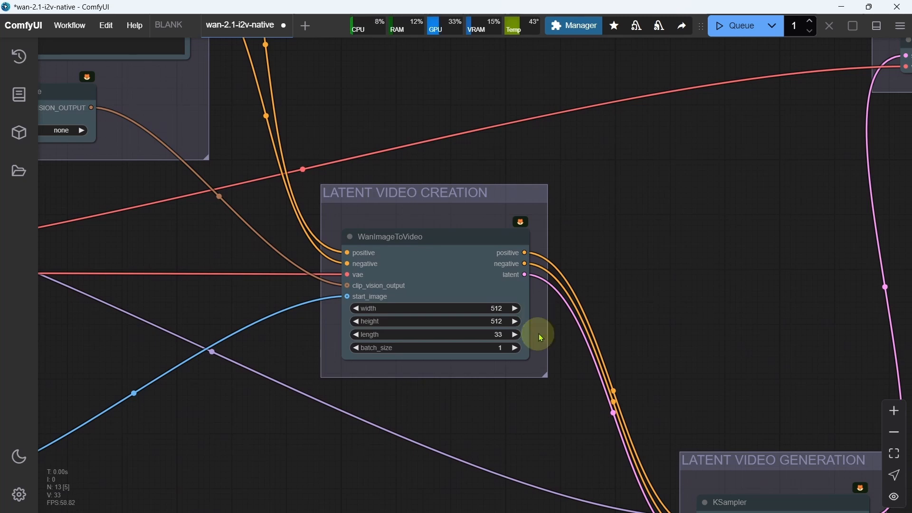
{"action": "mouse_move", "coordinate": [645, 271]}
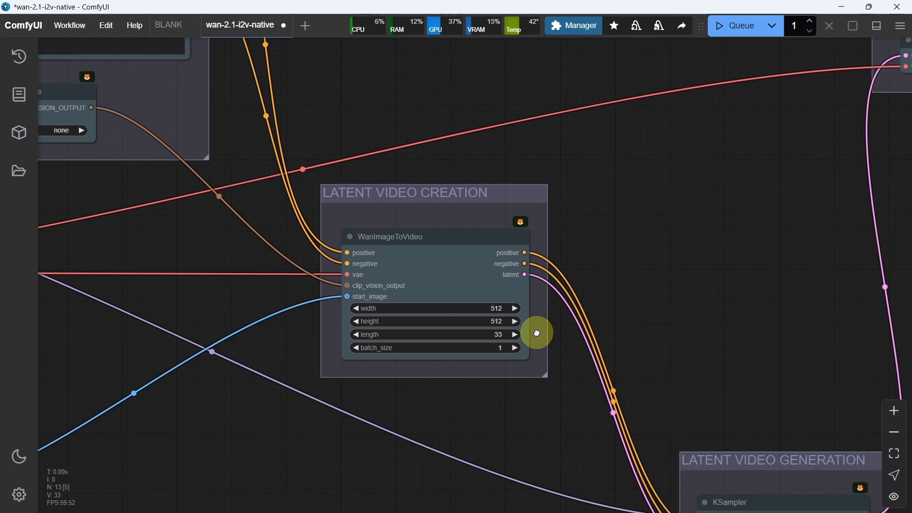
{"action": "mouse_move", "coordinate": [681, 307]}
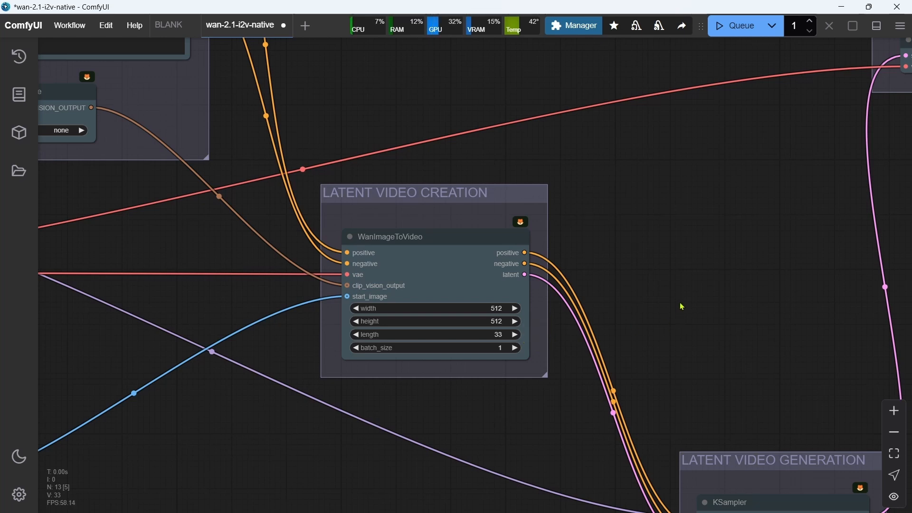
{"action": "mouse_move", "coordinate": [681, 298]}
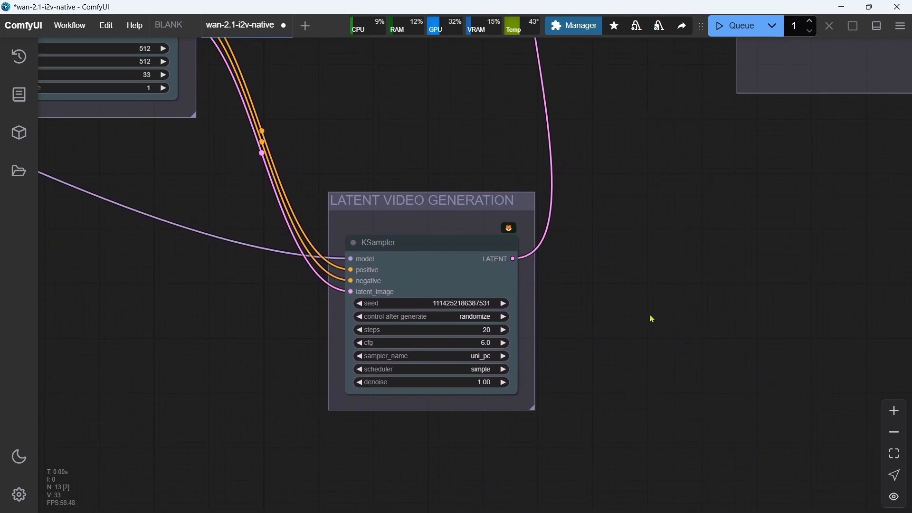
{"action": "mouse_move", "coordinate": [653, 309]}
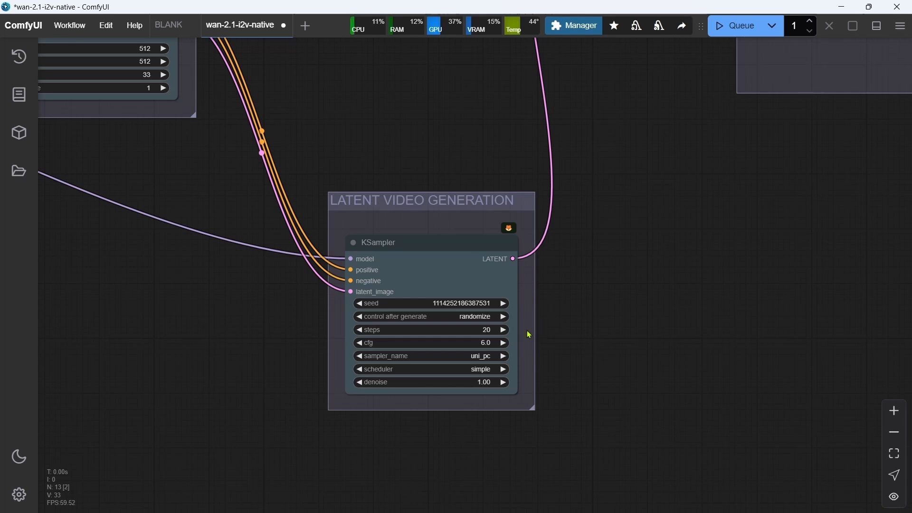
{"action": "mouse_move", "coordinate": [532, 367]}
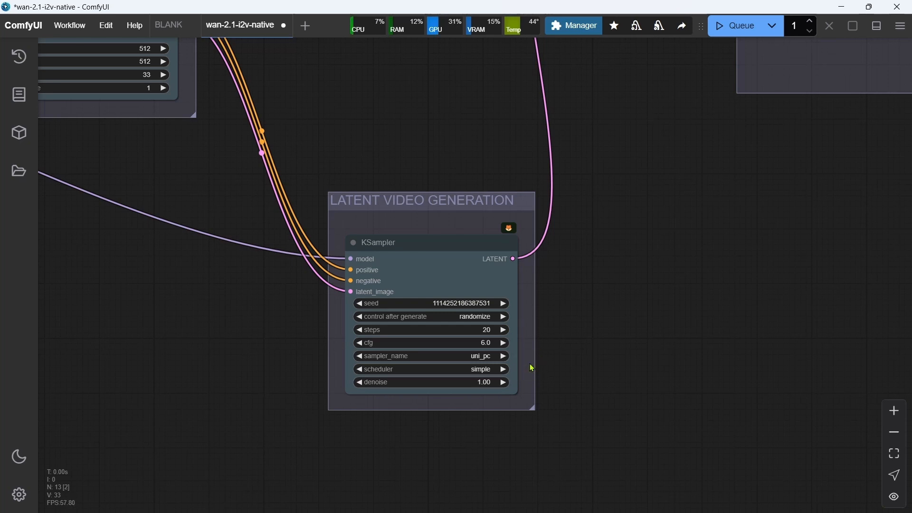
{"action": "mouse_move", "coordinate": [835, 146]}
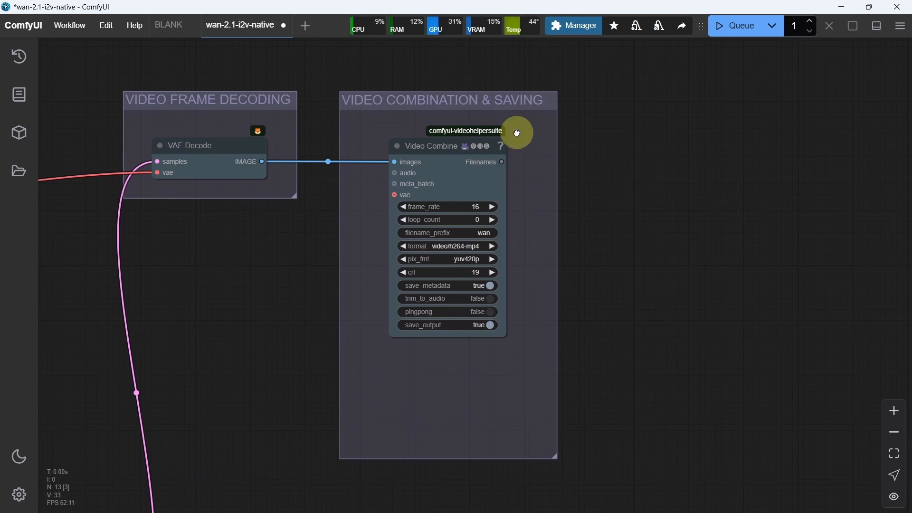
{"action": "mouse_move", "coordinate": [593, 217]}
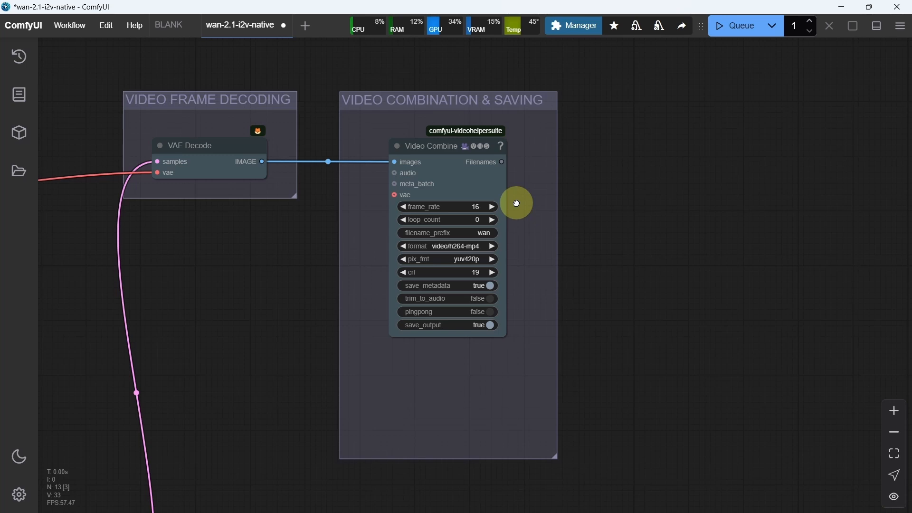
{"action": "mouse_move", "coordinate": [519, 208]}
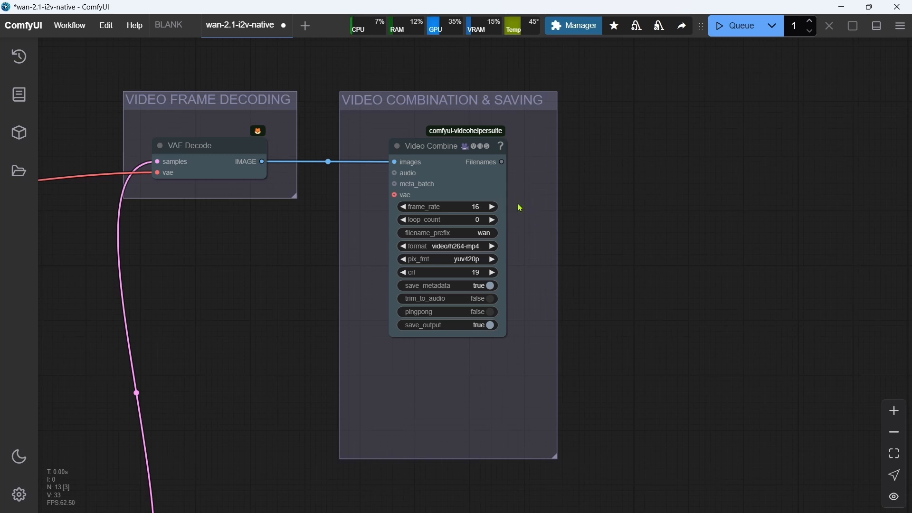
{"action": "mouse_move", "coordinate": [532, 212]}
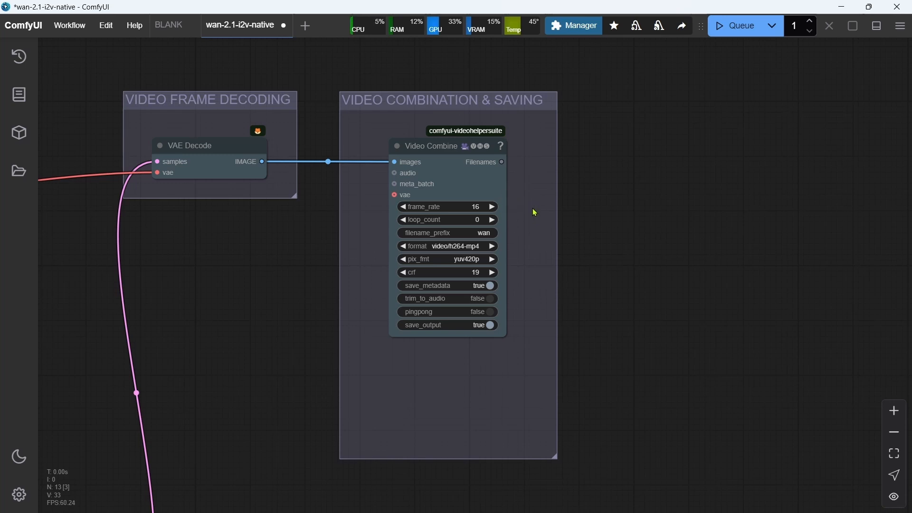
{"action": "mouse_move", "coordinate": [537, 211]}
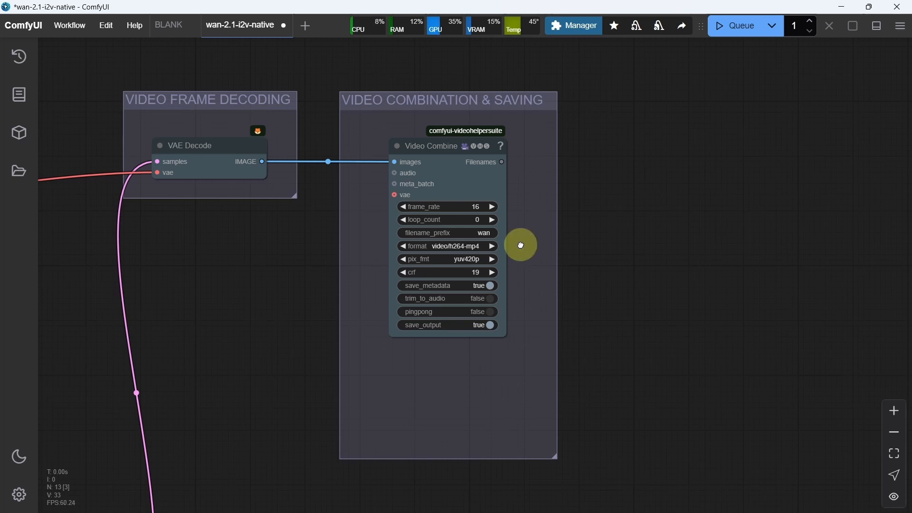
{"action": "mouse_move", "coordinate": [522, 249]}
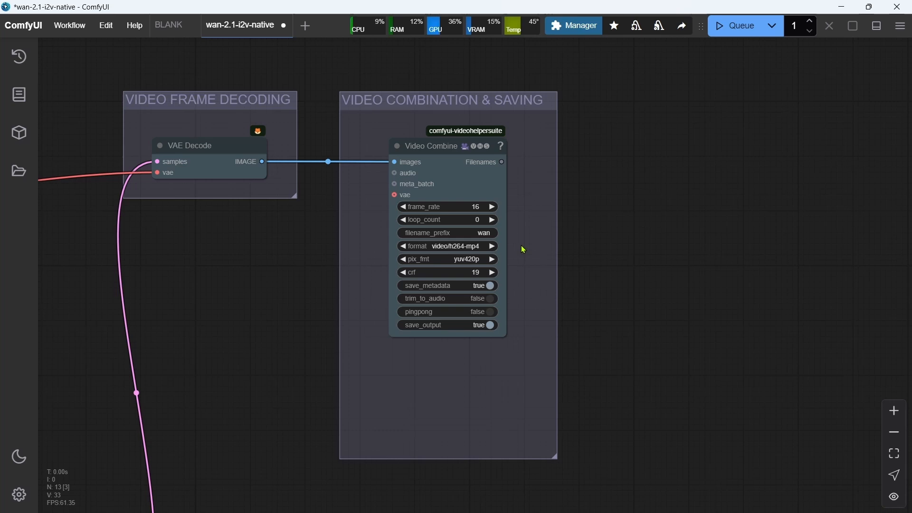